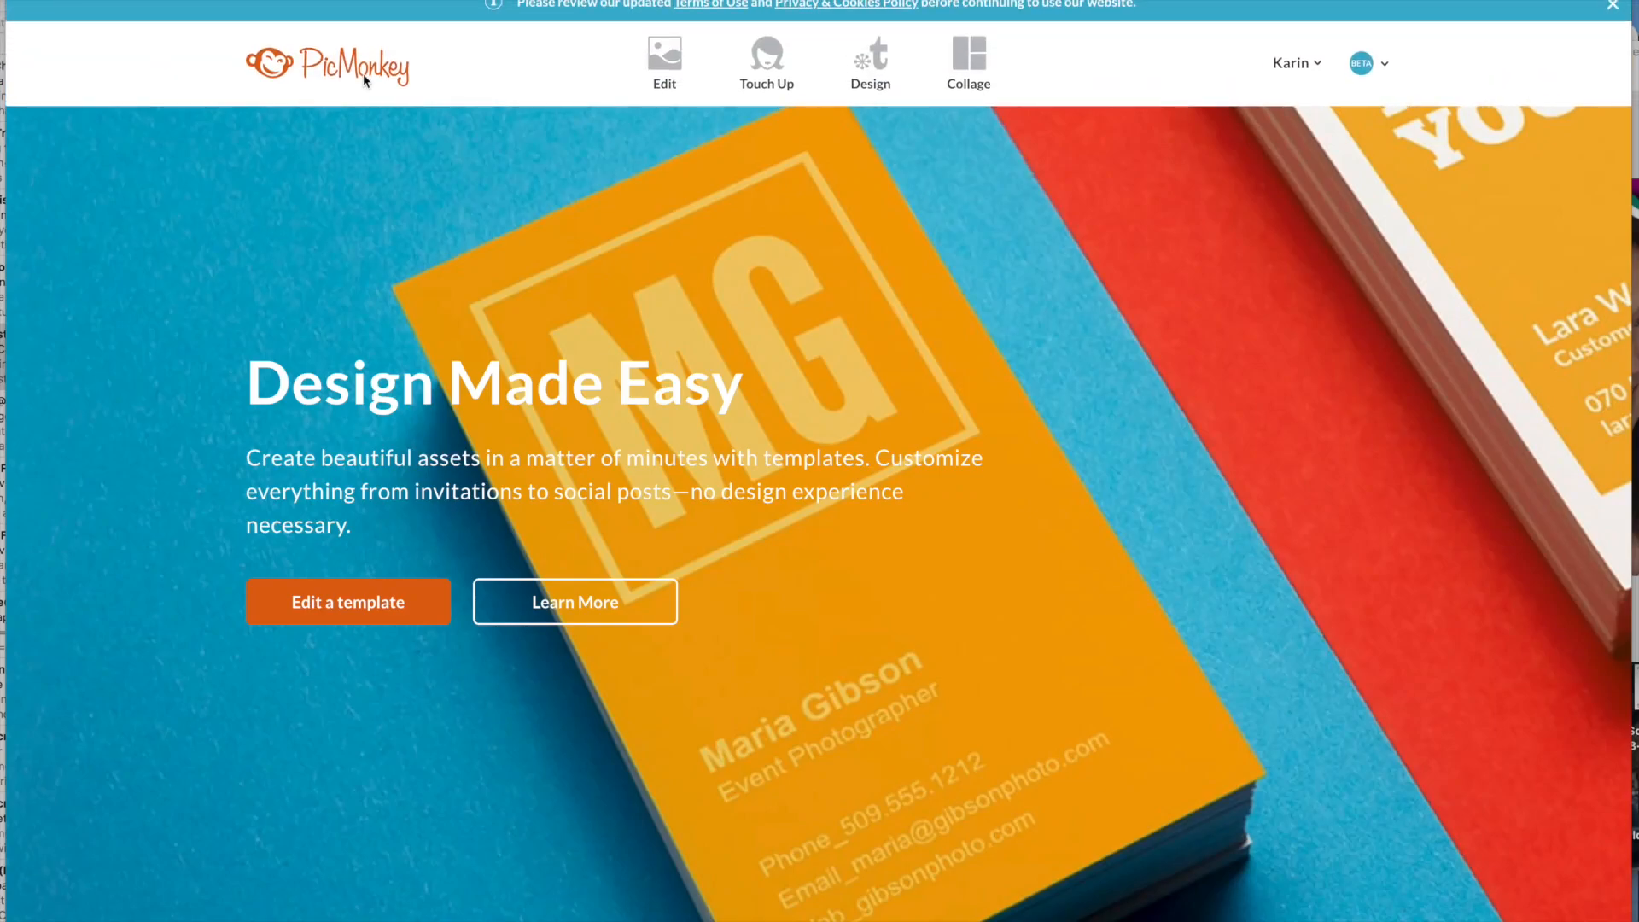
Step: Create a new custom-size design of 1920 by 1080 pixels
click(870, 61)
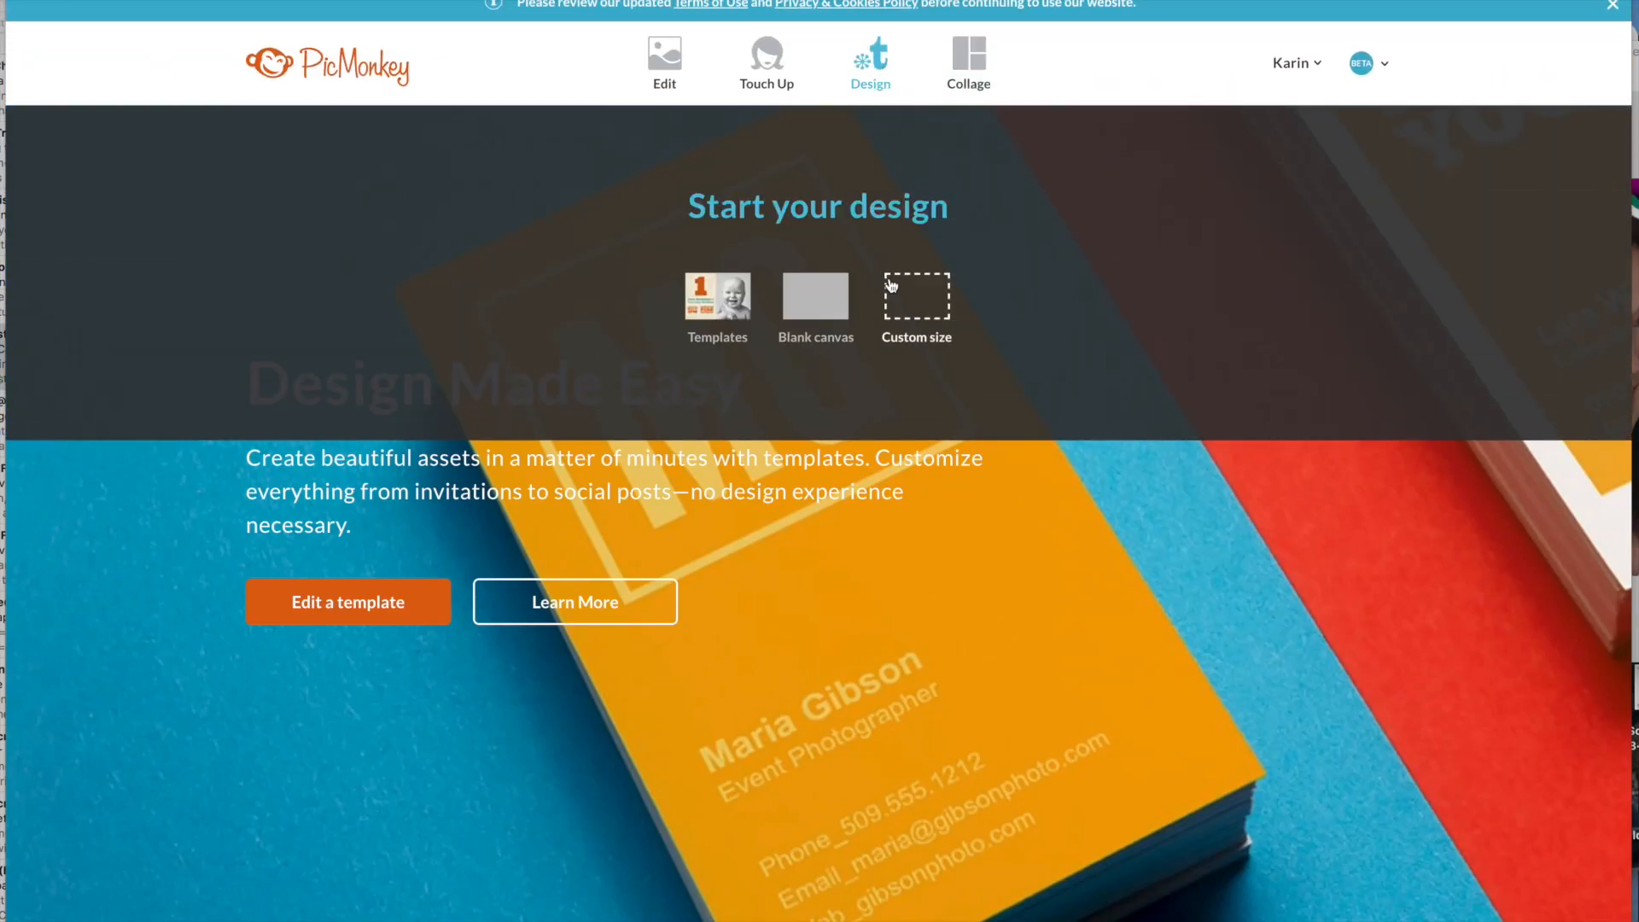
click(915, 296)
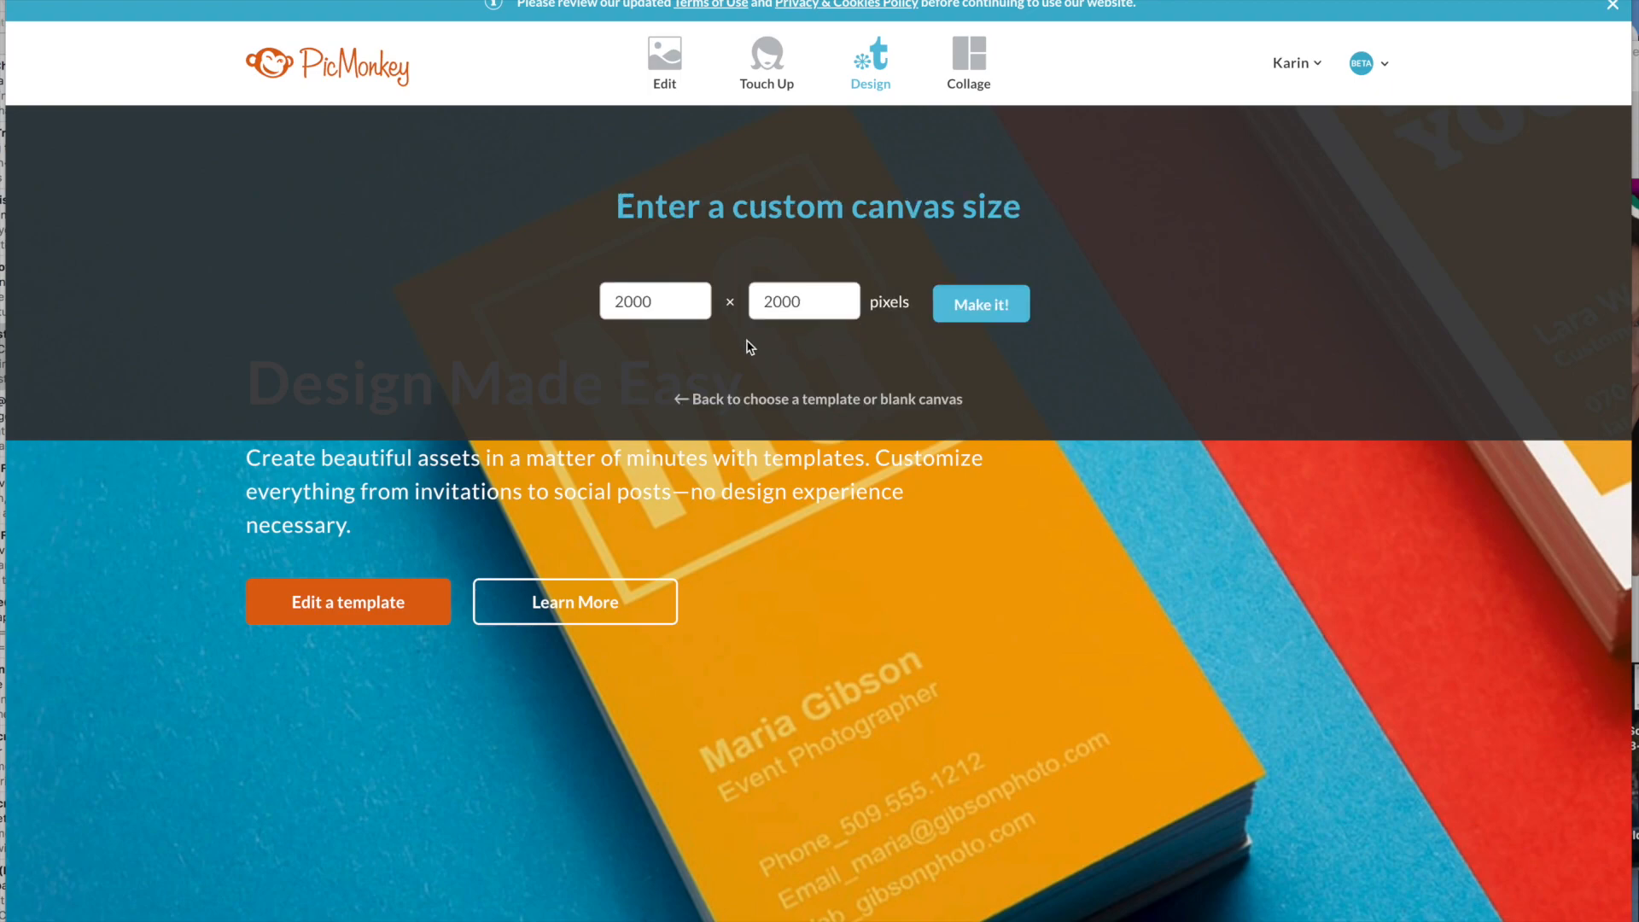
text(19)
text(108)
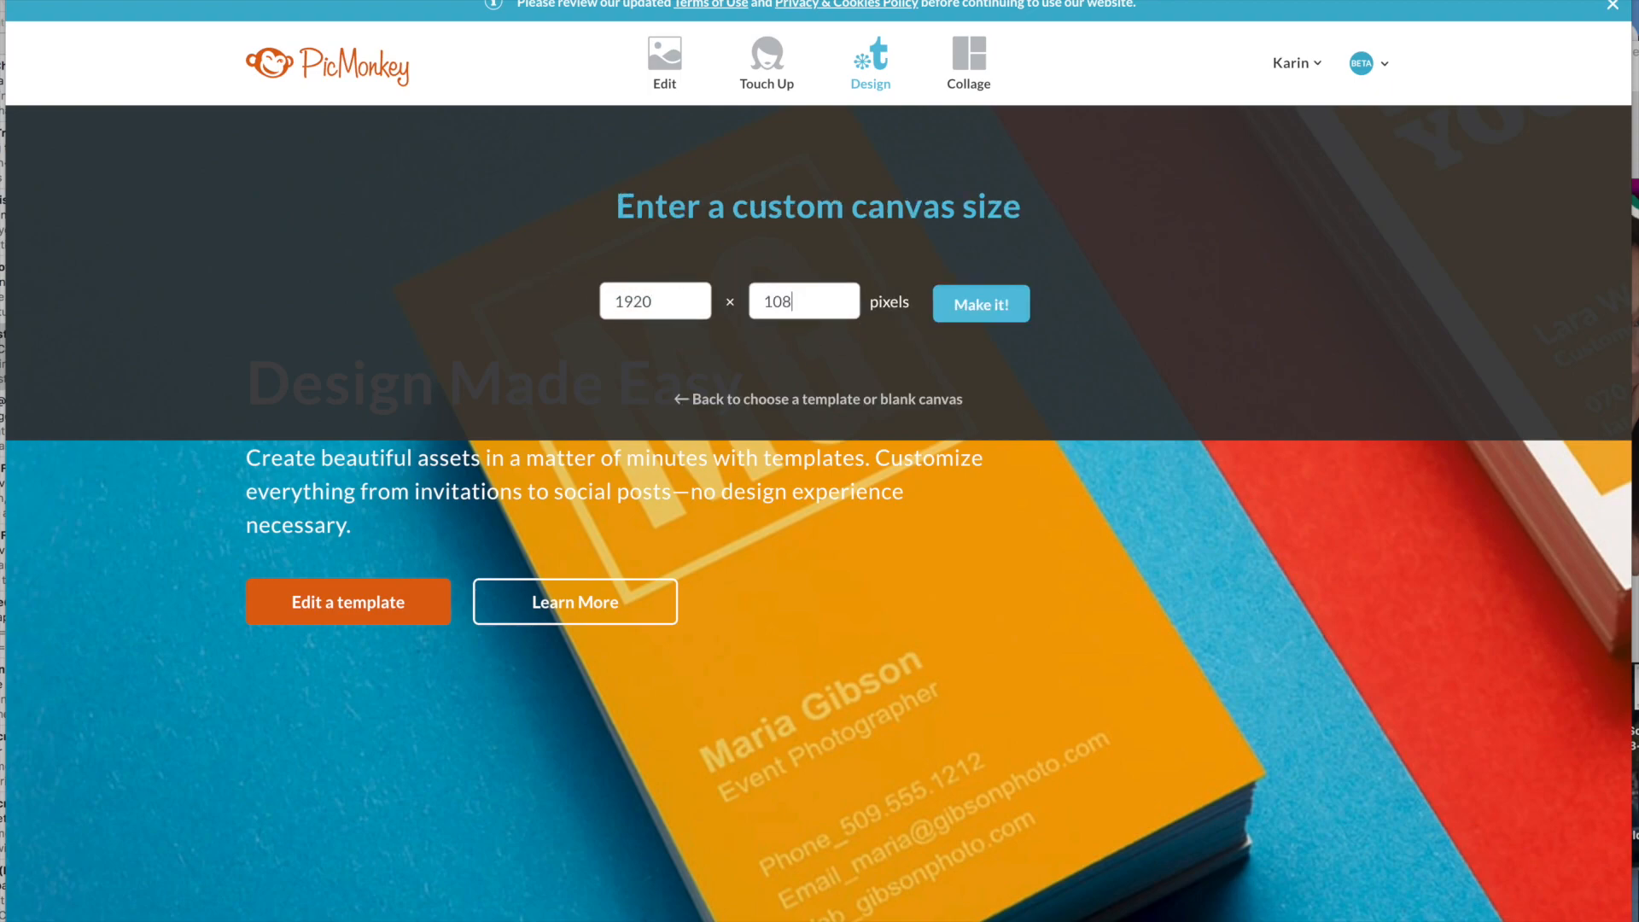
click(979, 304)
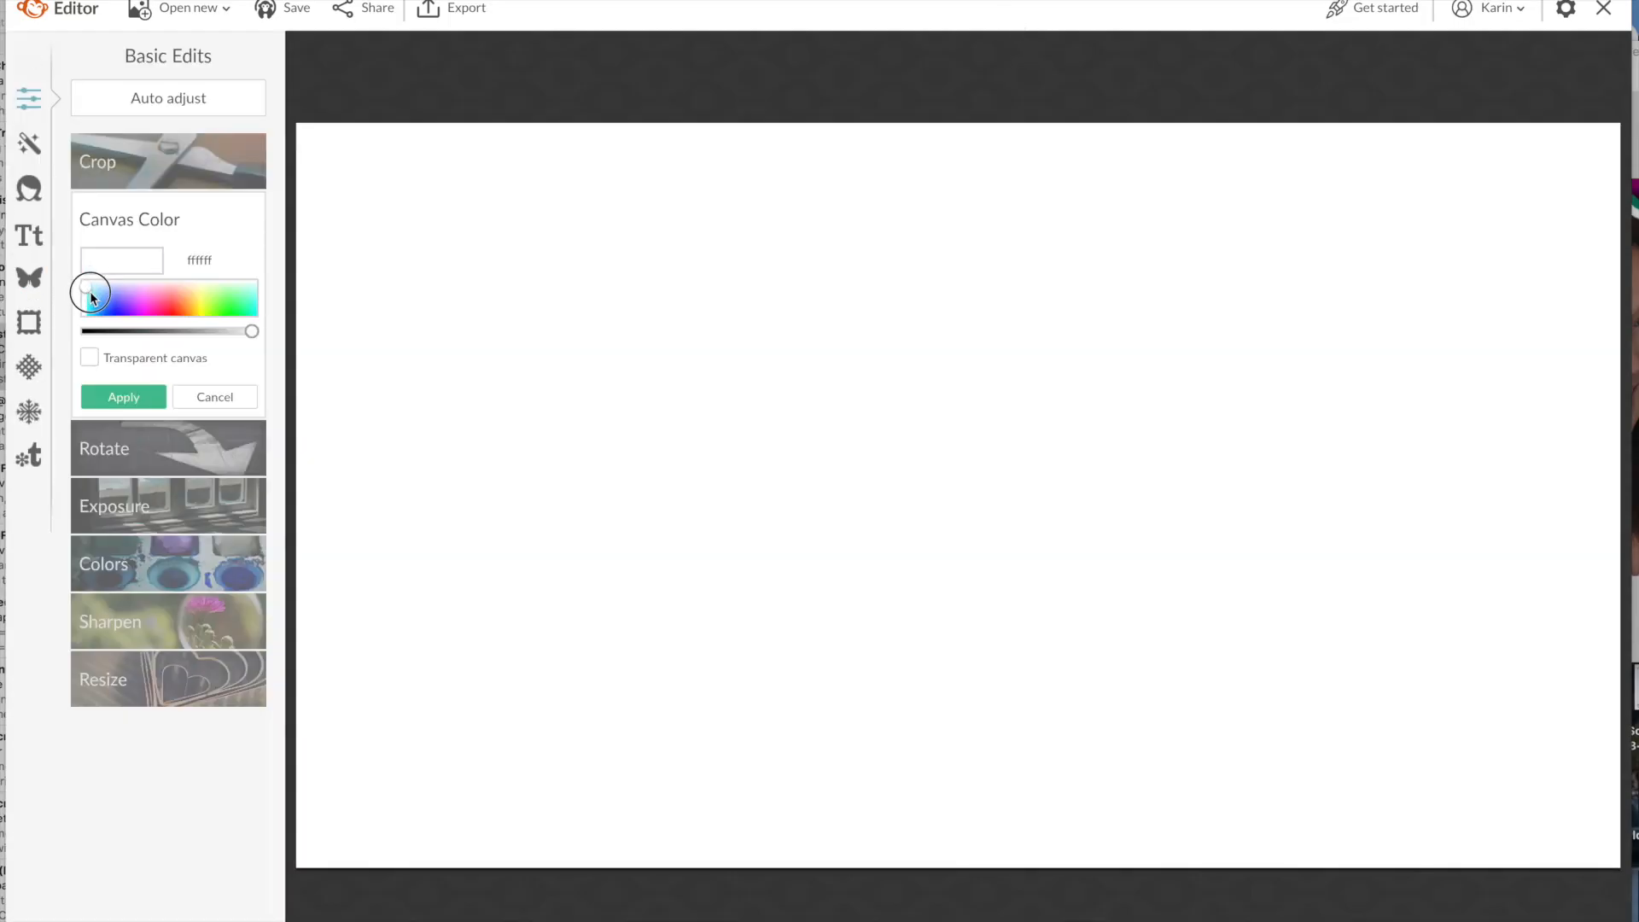
Step: Try blue, pink, cyan and turquoise, then set the canvas colour to bright green
drag(89, 290, 131, 311)
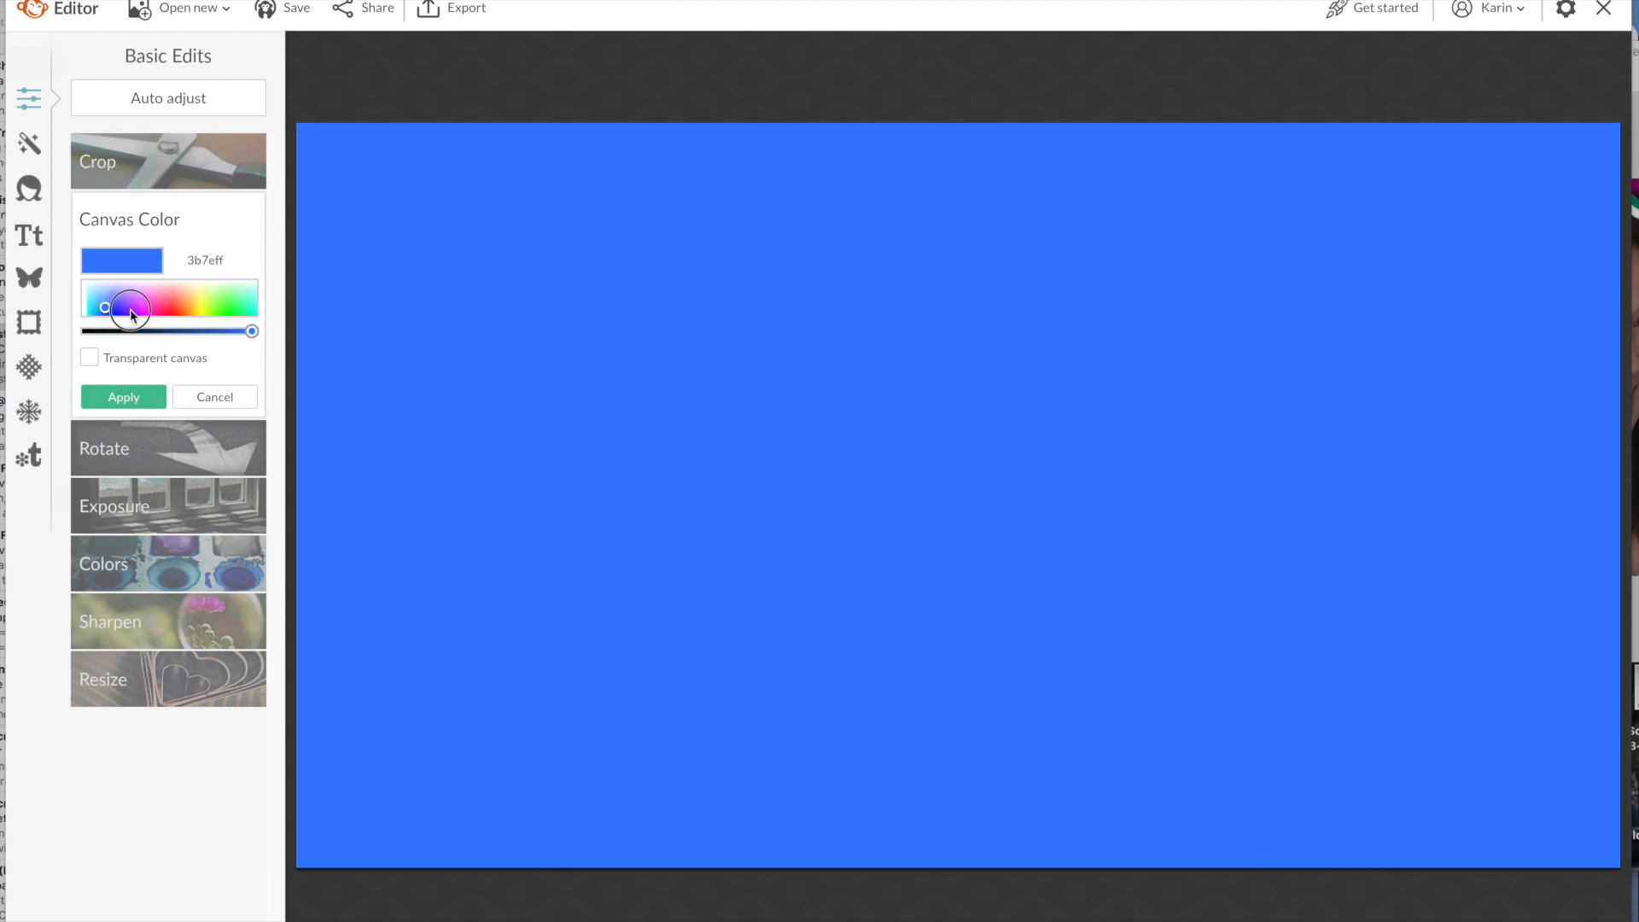
drag(127, 307, 159, 304)
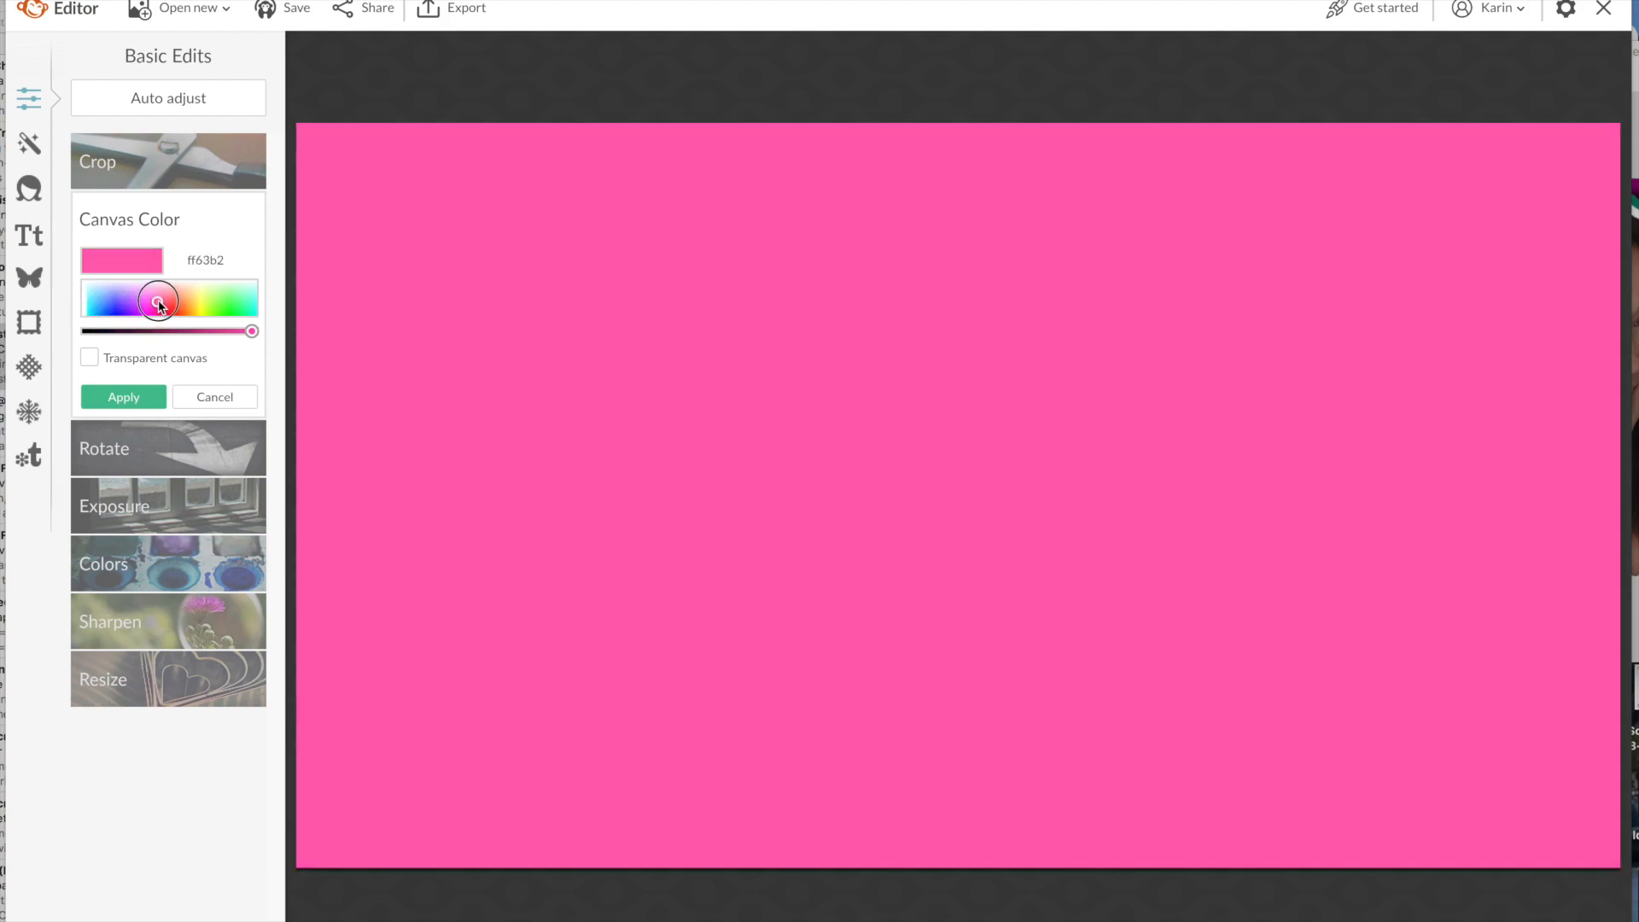
drag(159, 302, 194, 302)
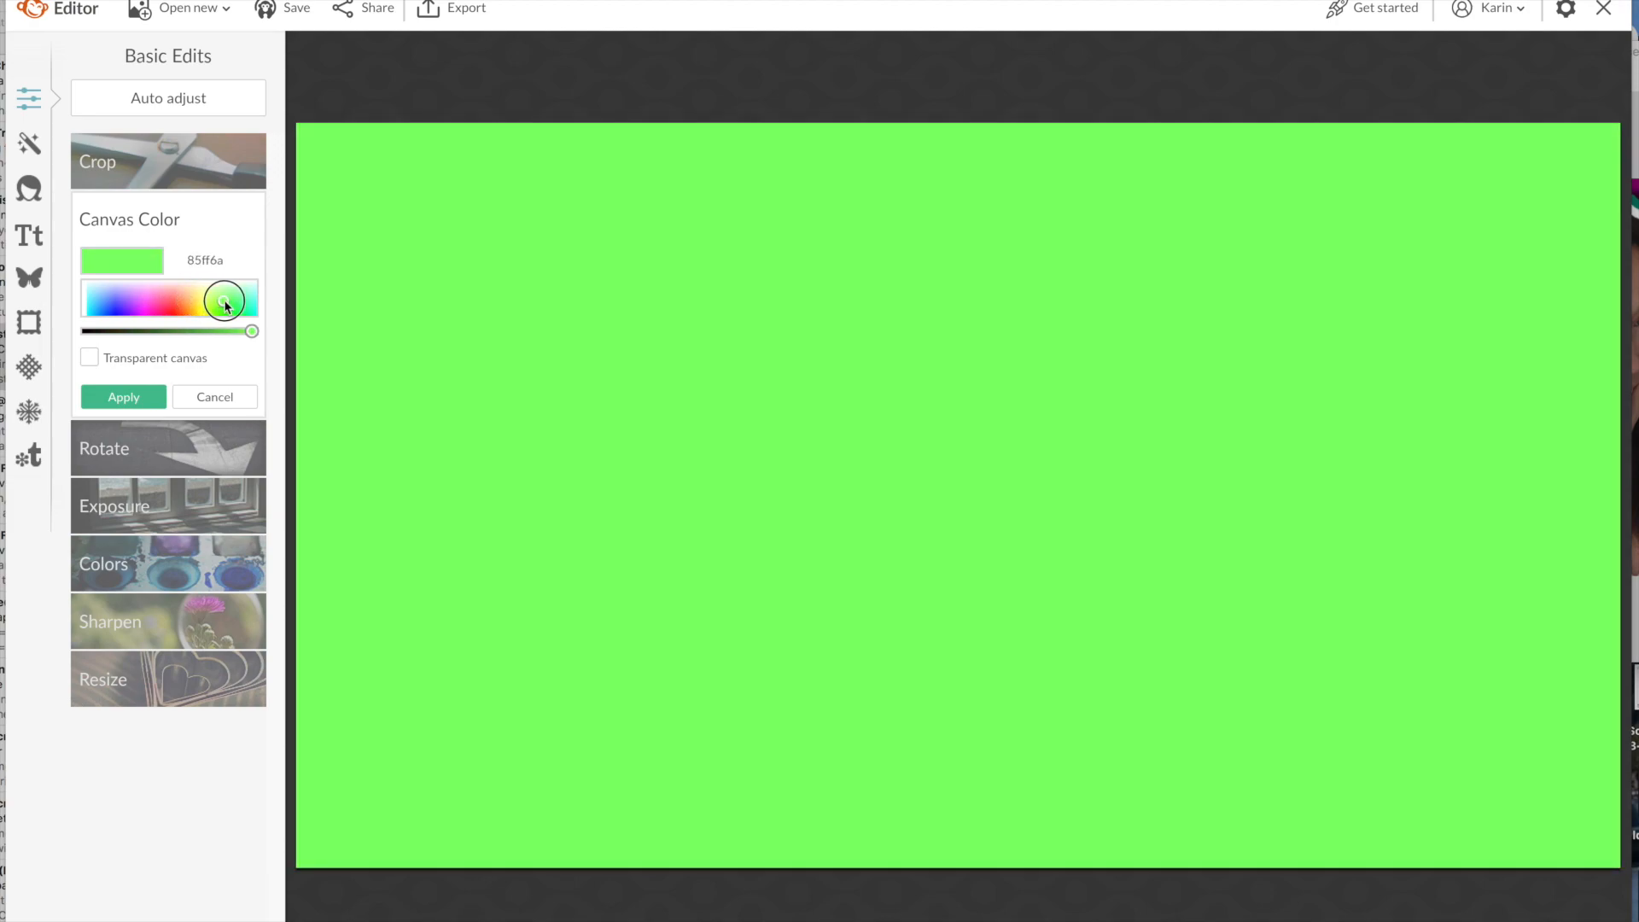
drag(223, 302, 223, 296)
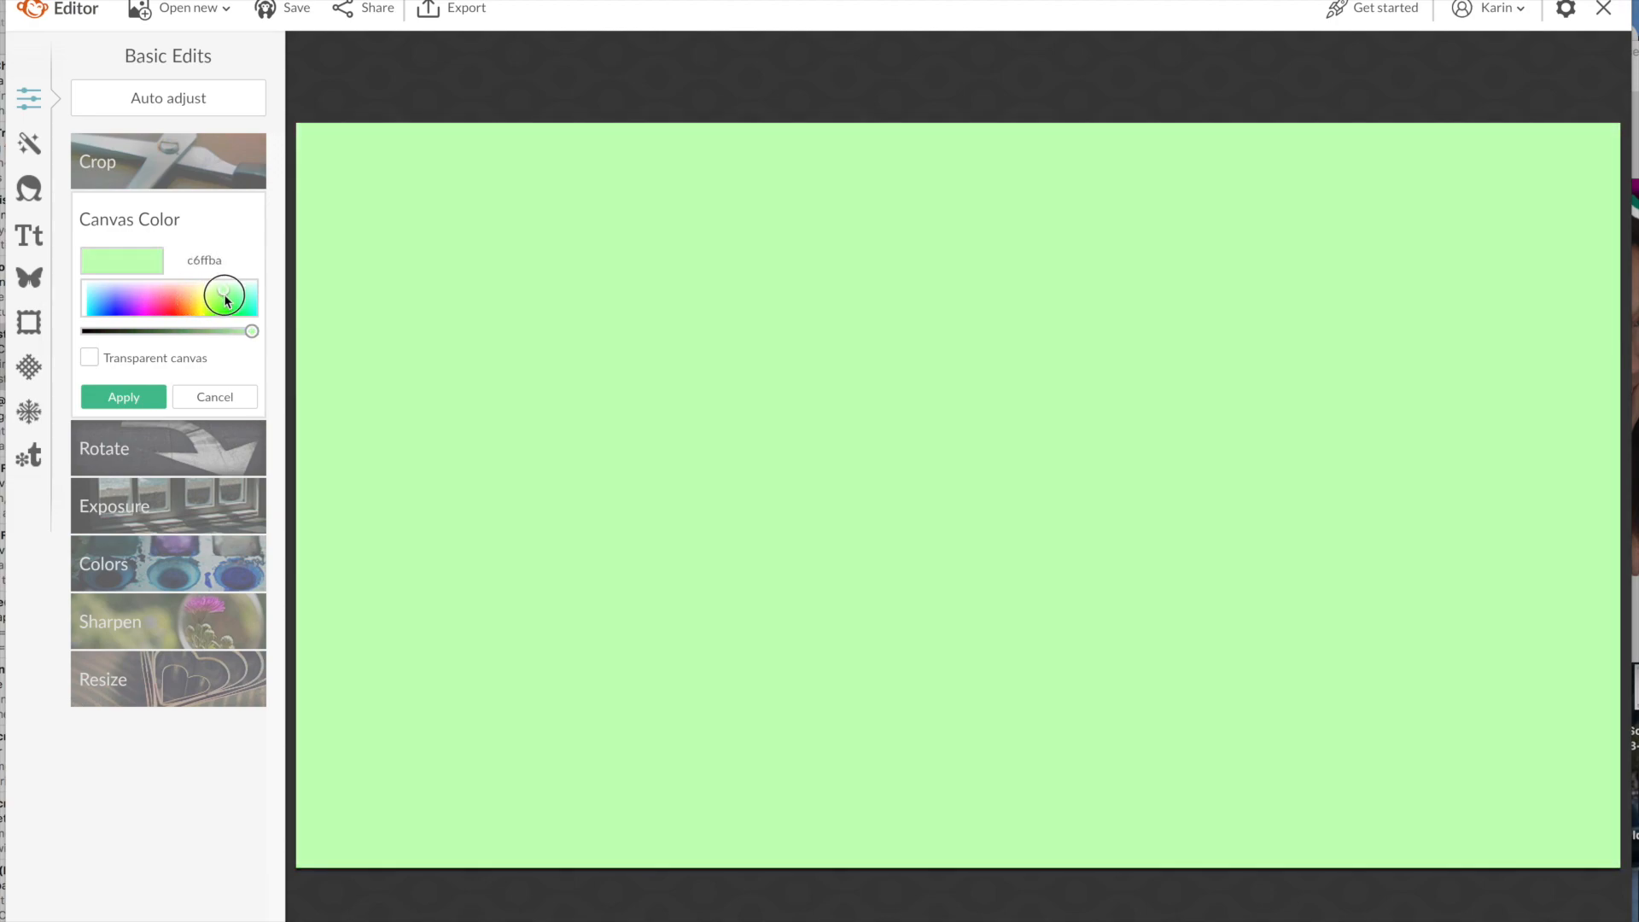
drag(223, 294, 223, 303)
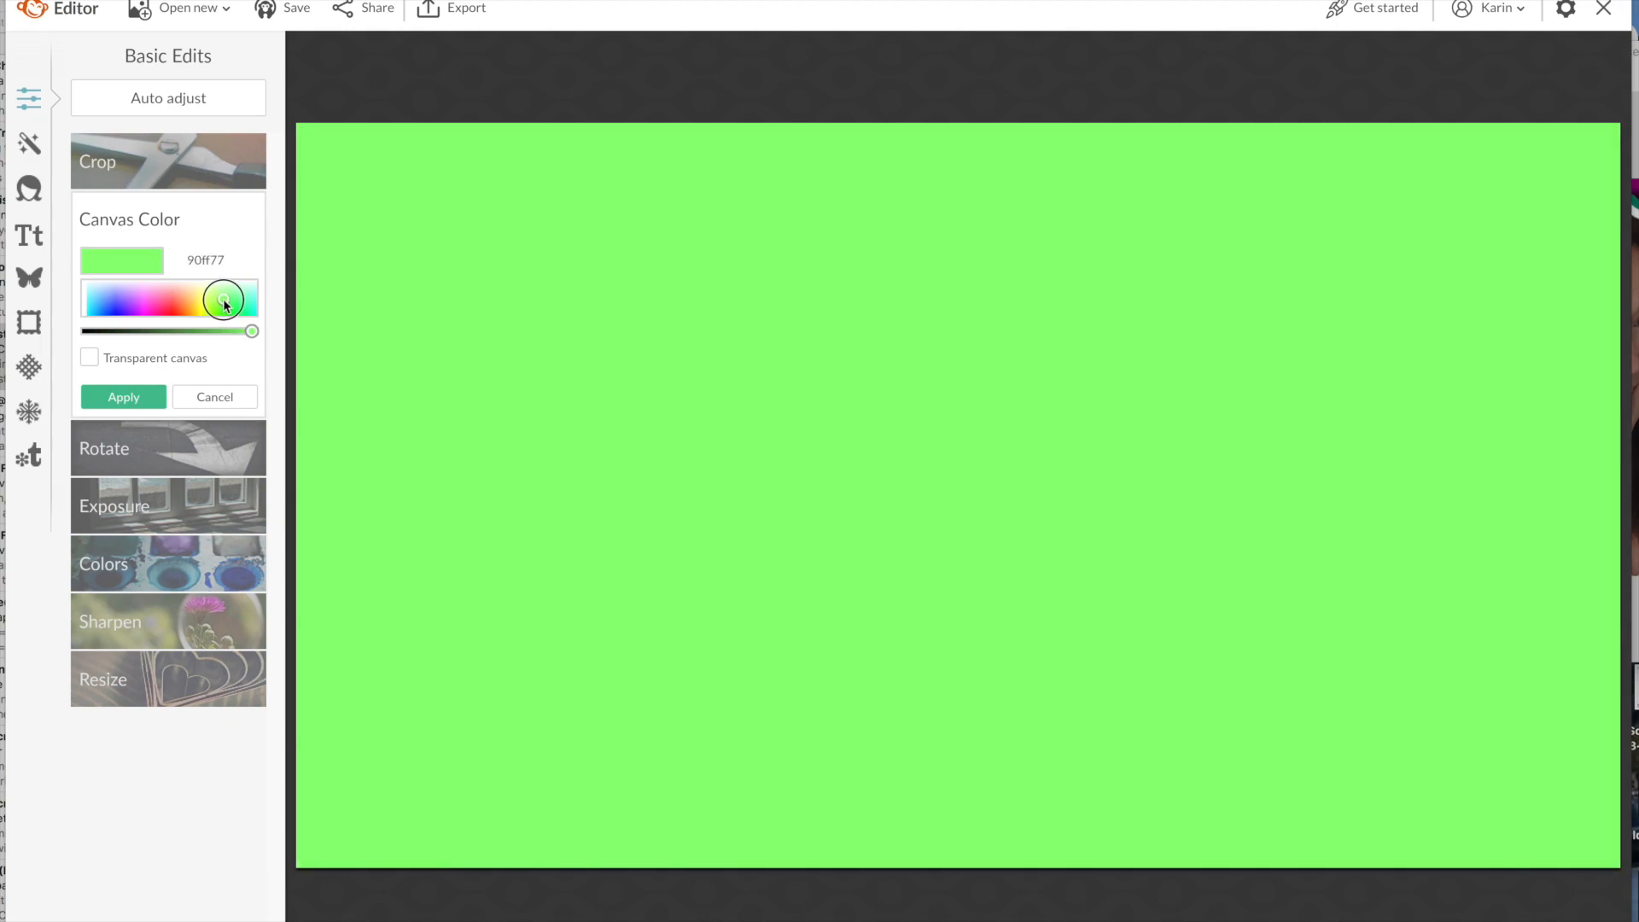
drag(223, 301, 255, 290)
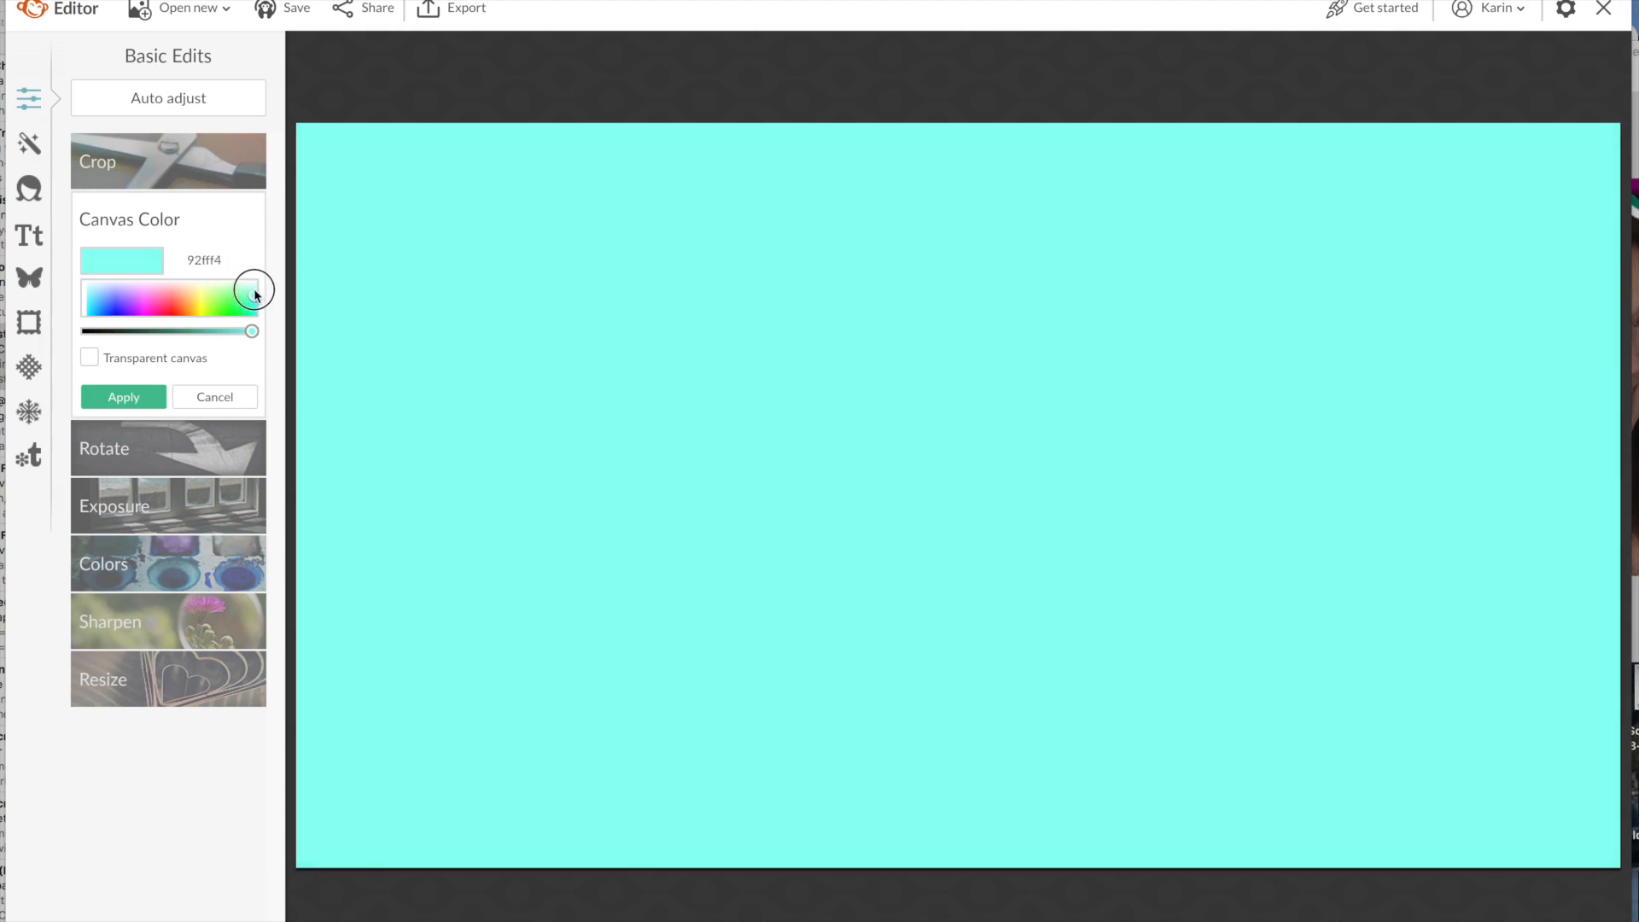
drag(255, 291, 254, 317)
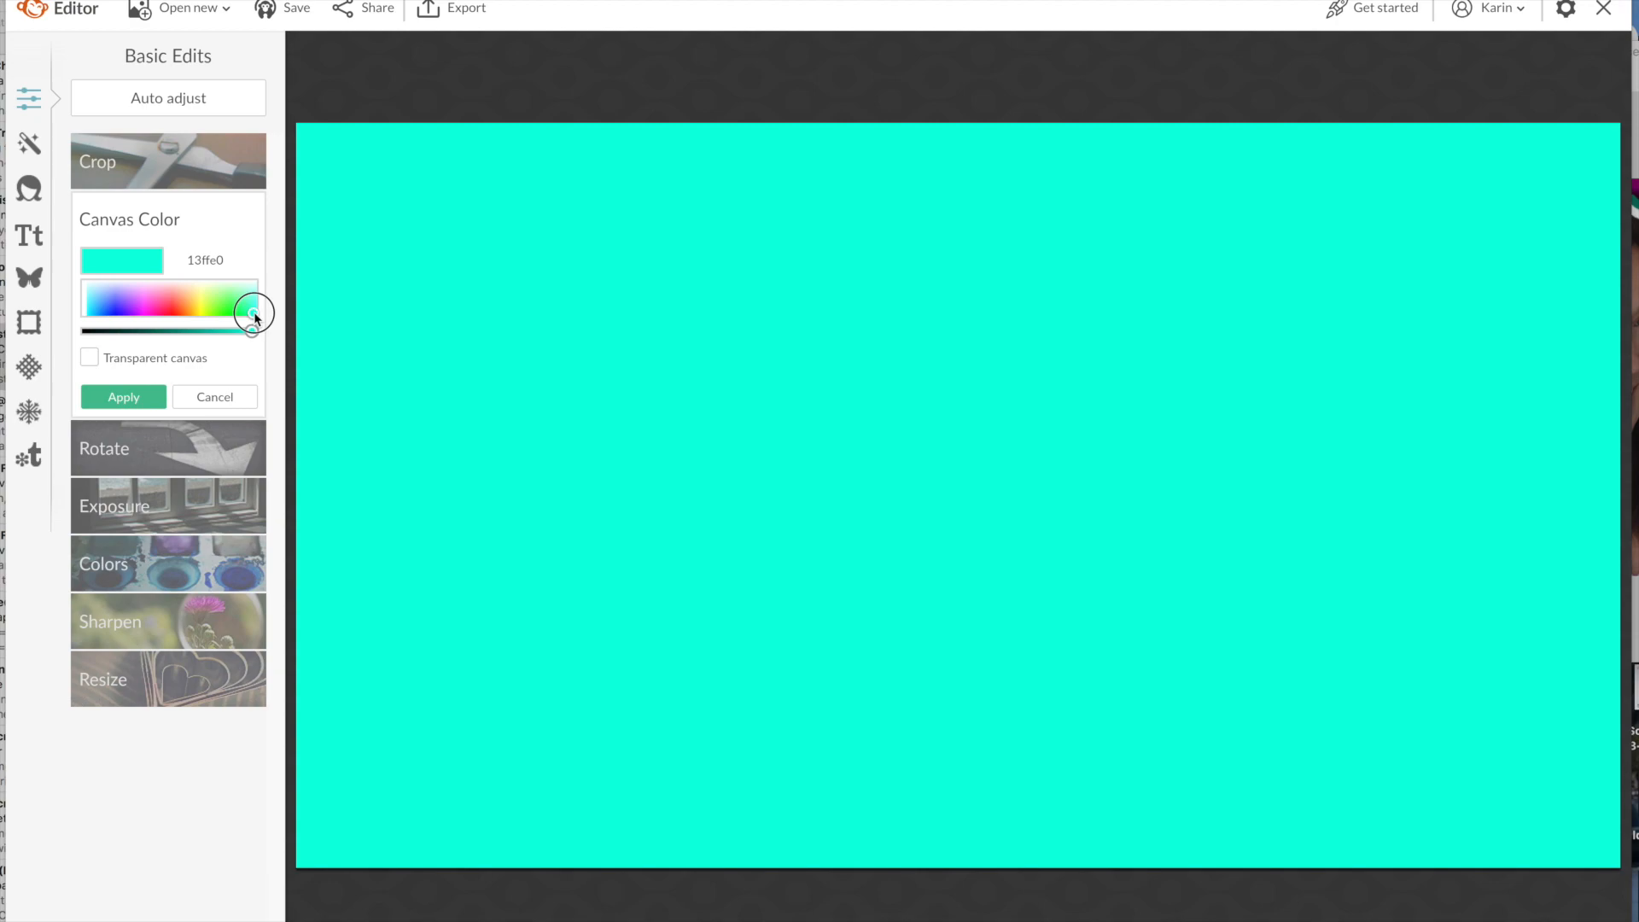
drag(255, 313, 238, 304)
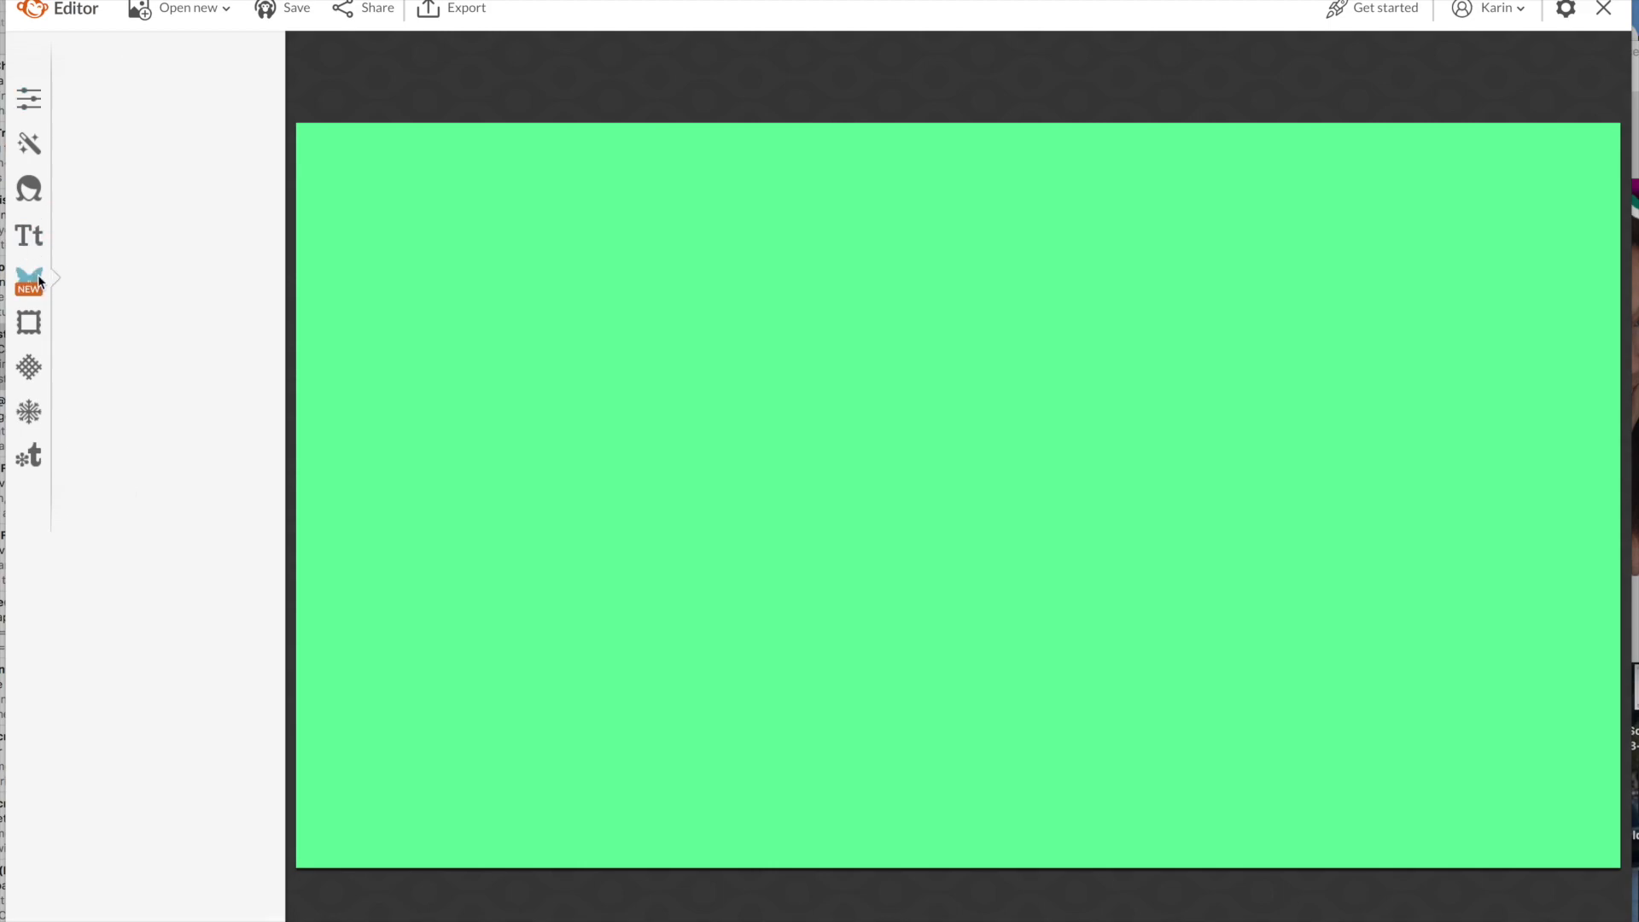
Step: In Graphics, choose Add your own from My computer to pick the photo IMG_0263
click(29, 275)
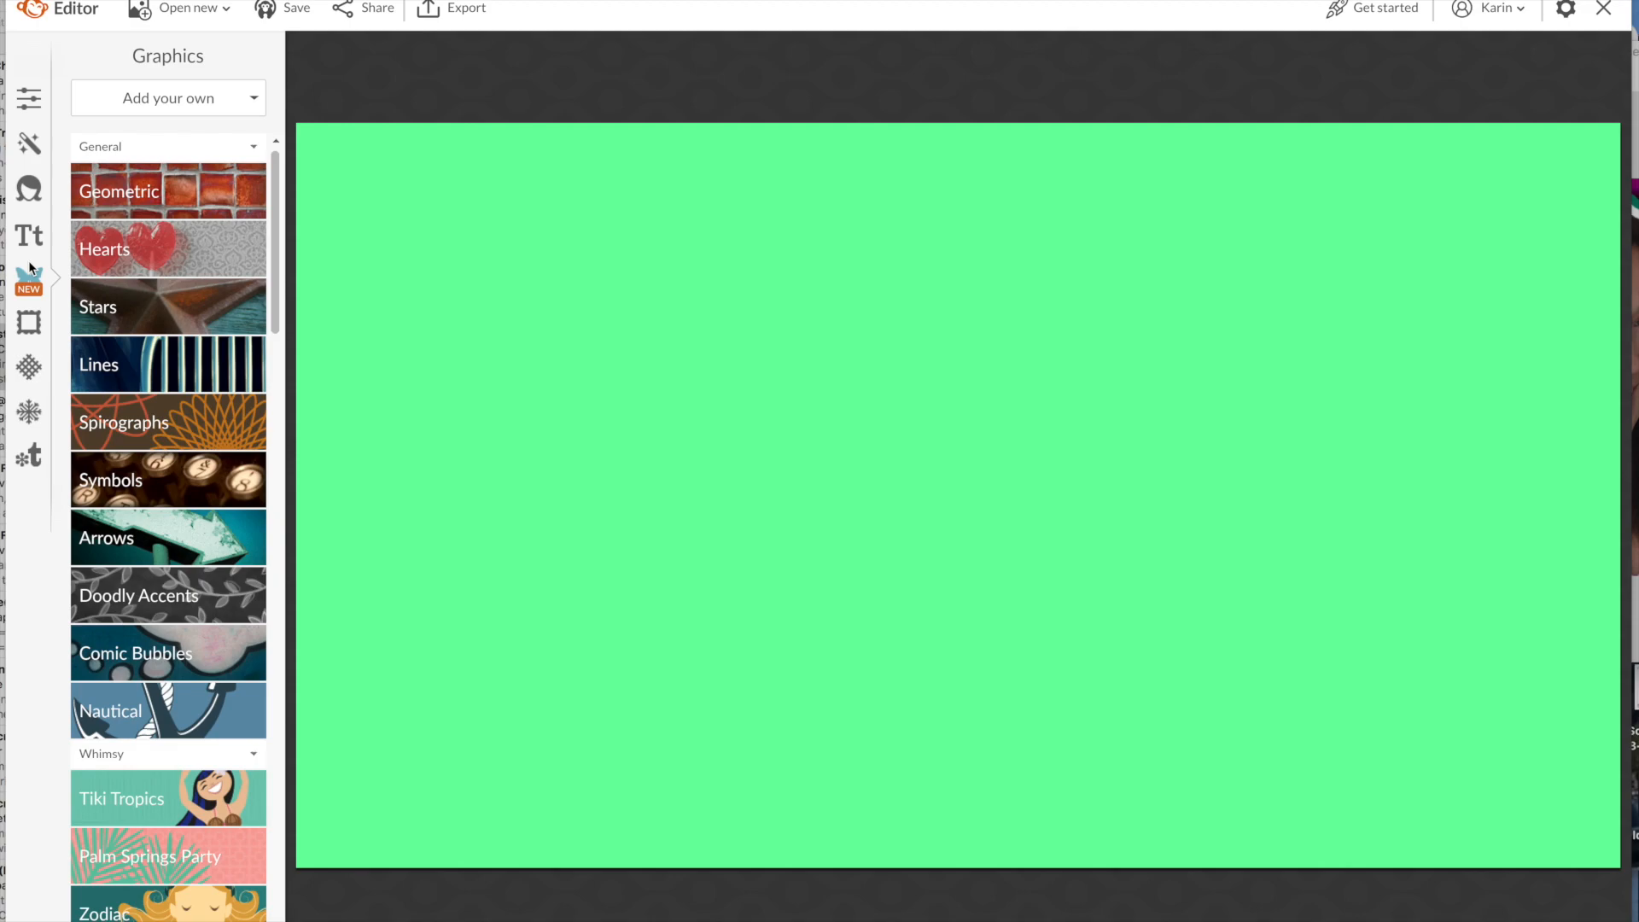
click(167, 97)
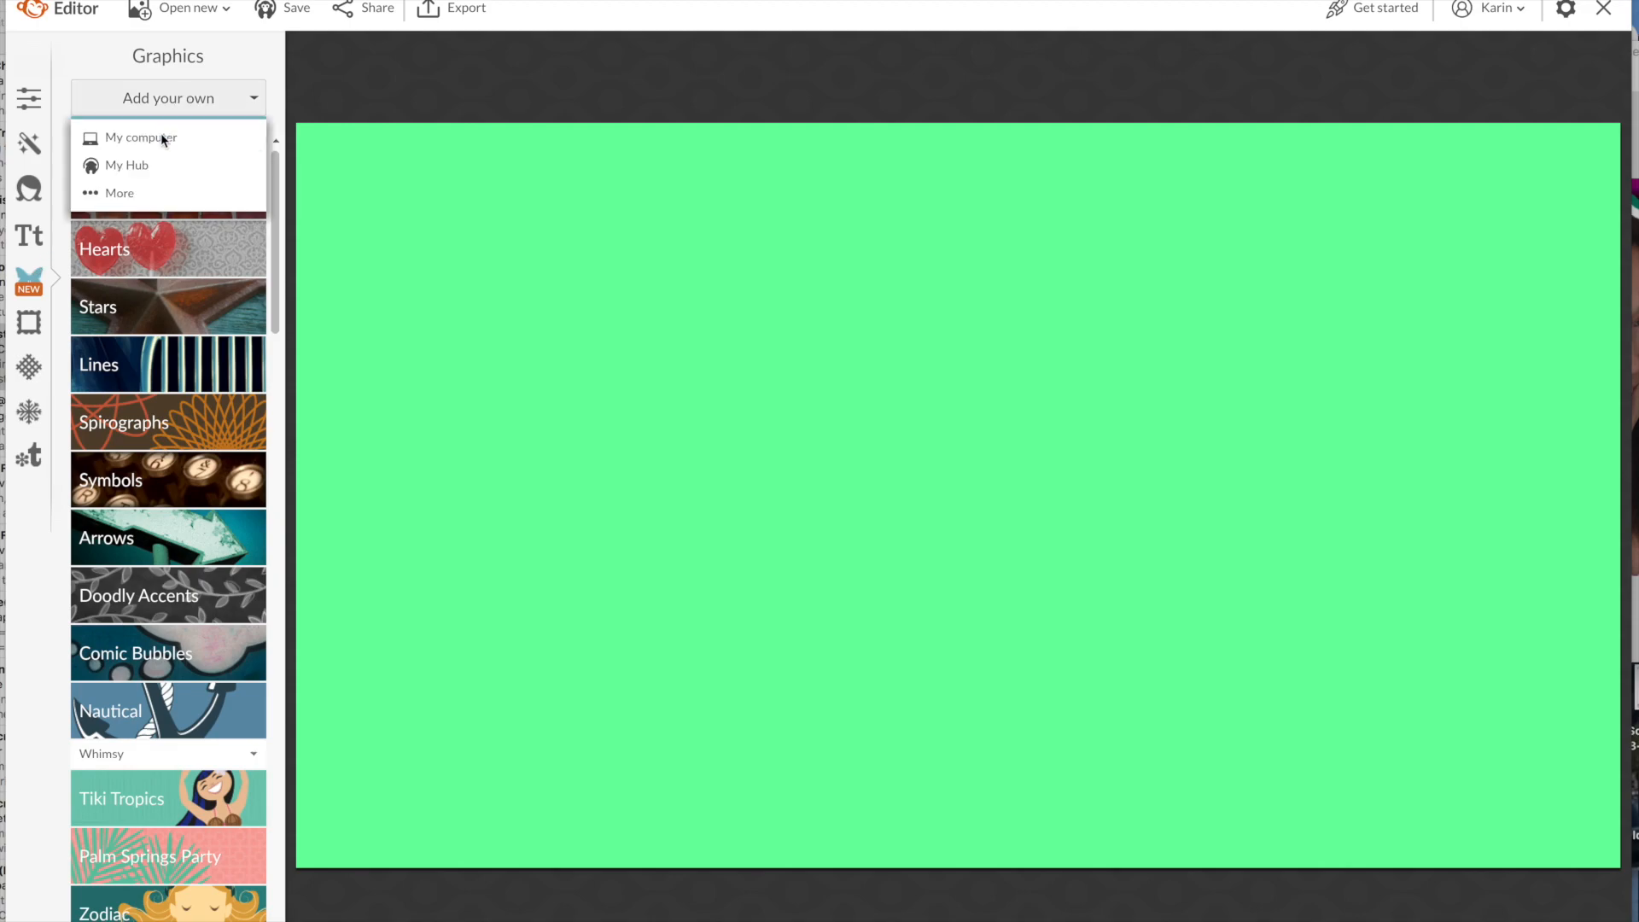
click(140, 137)
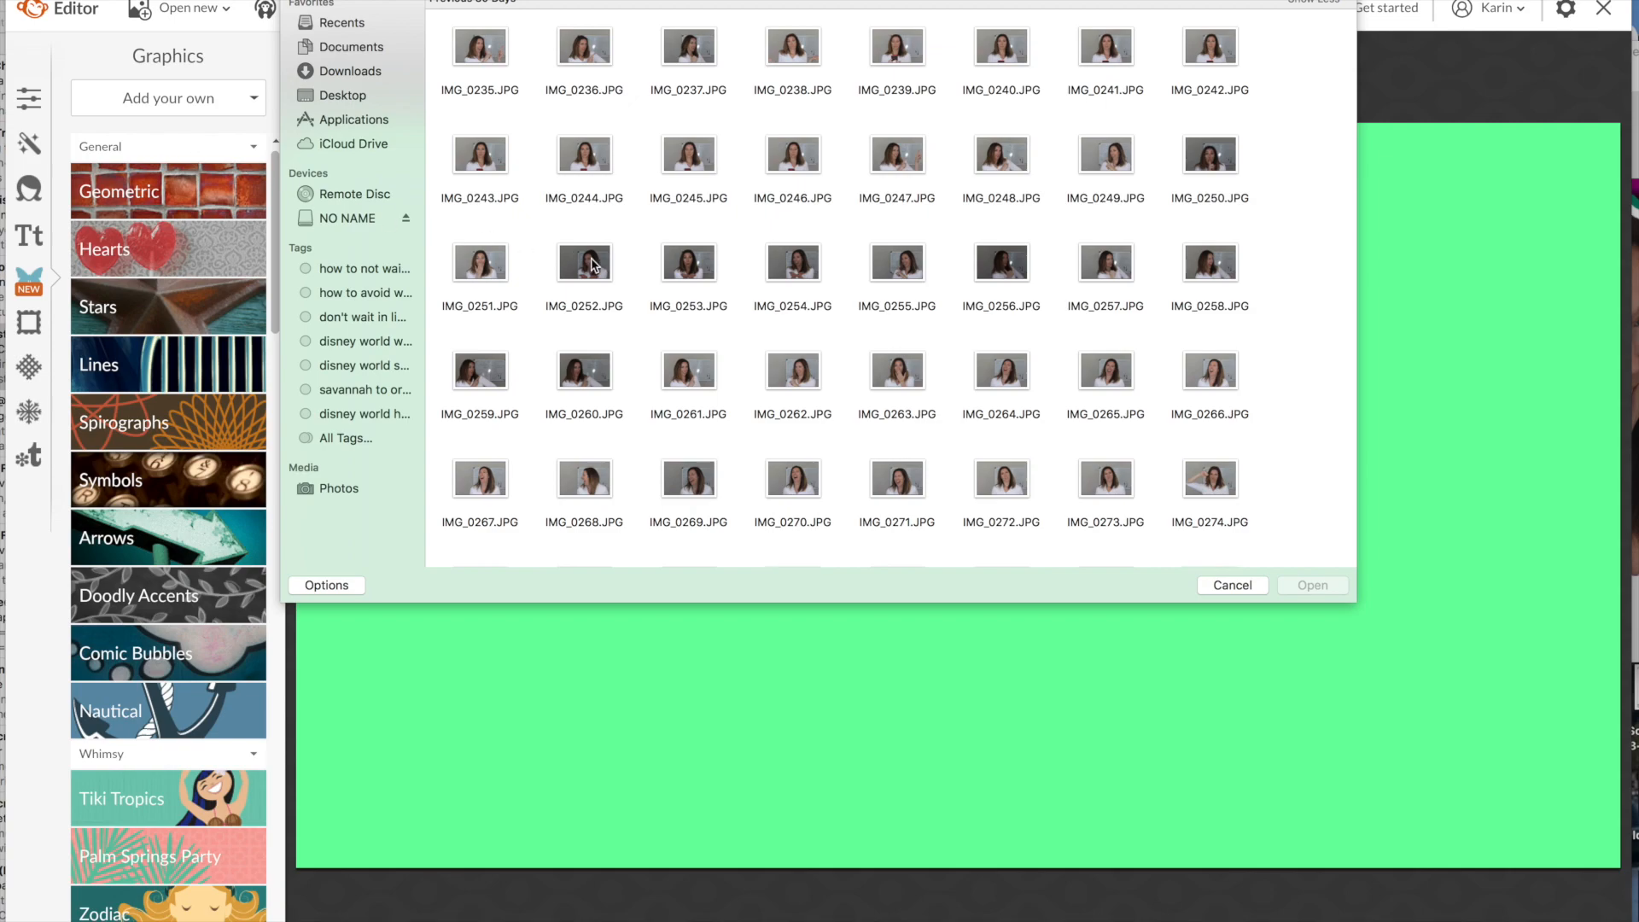
mouse_move(616, 275)
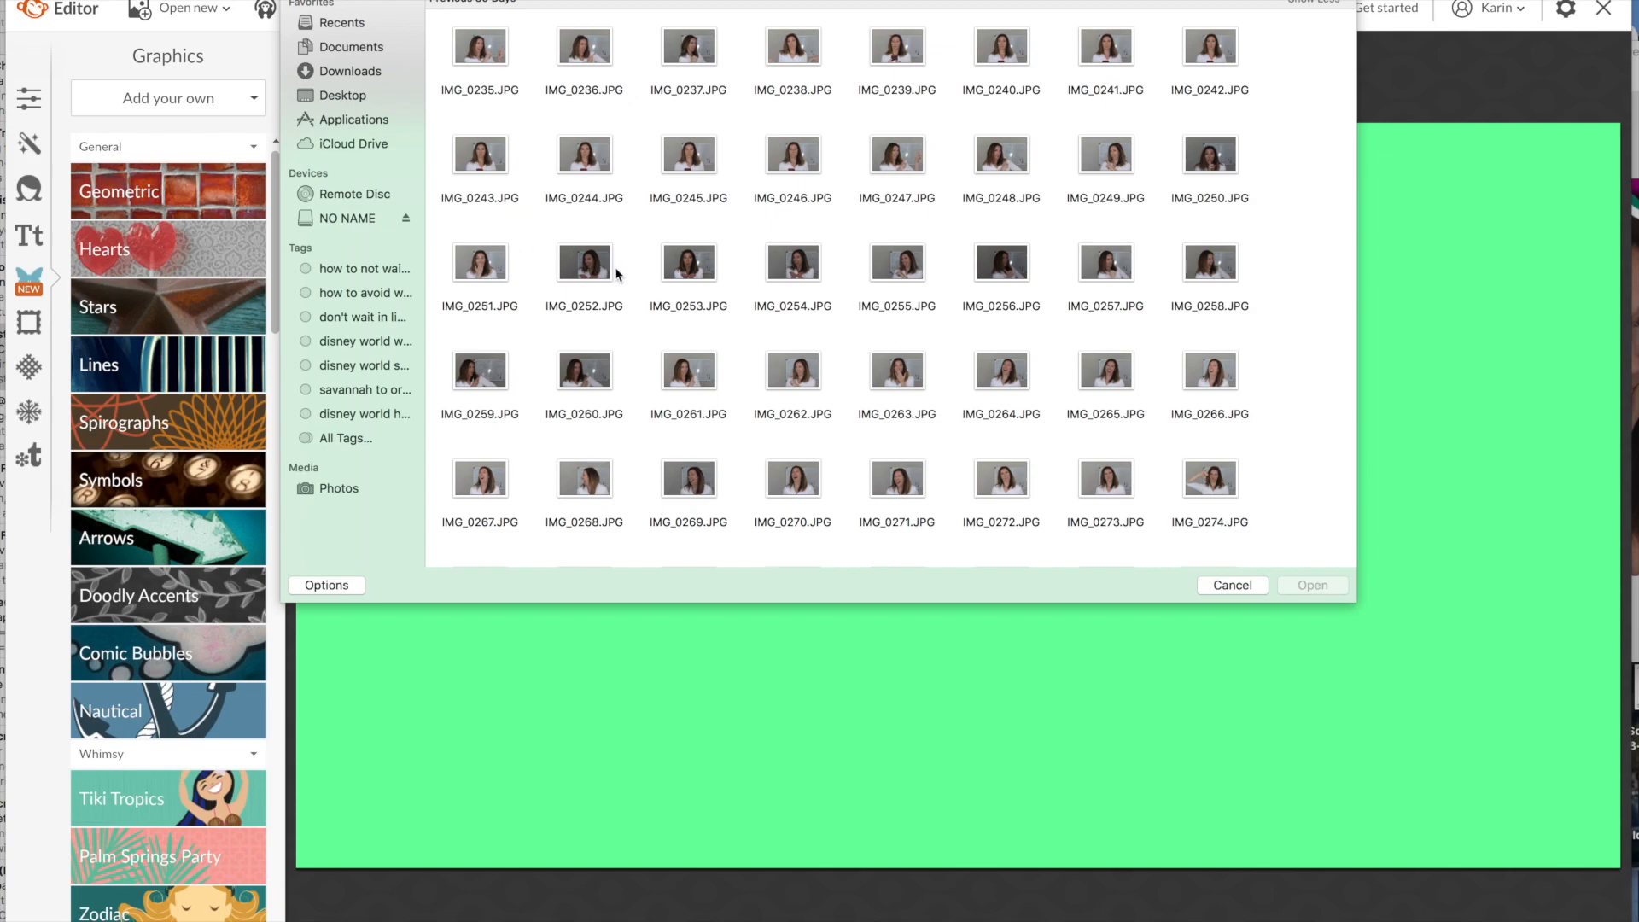
mouse_move(707, 288)
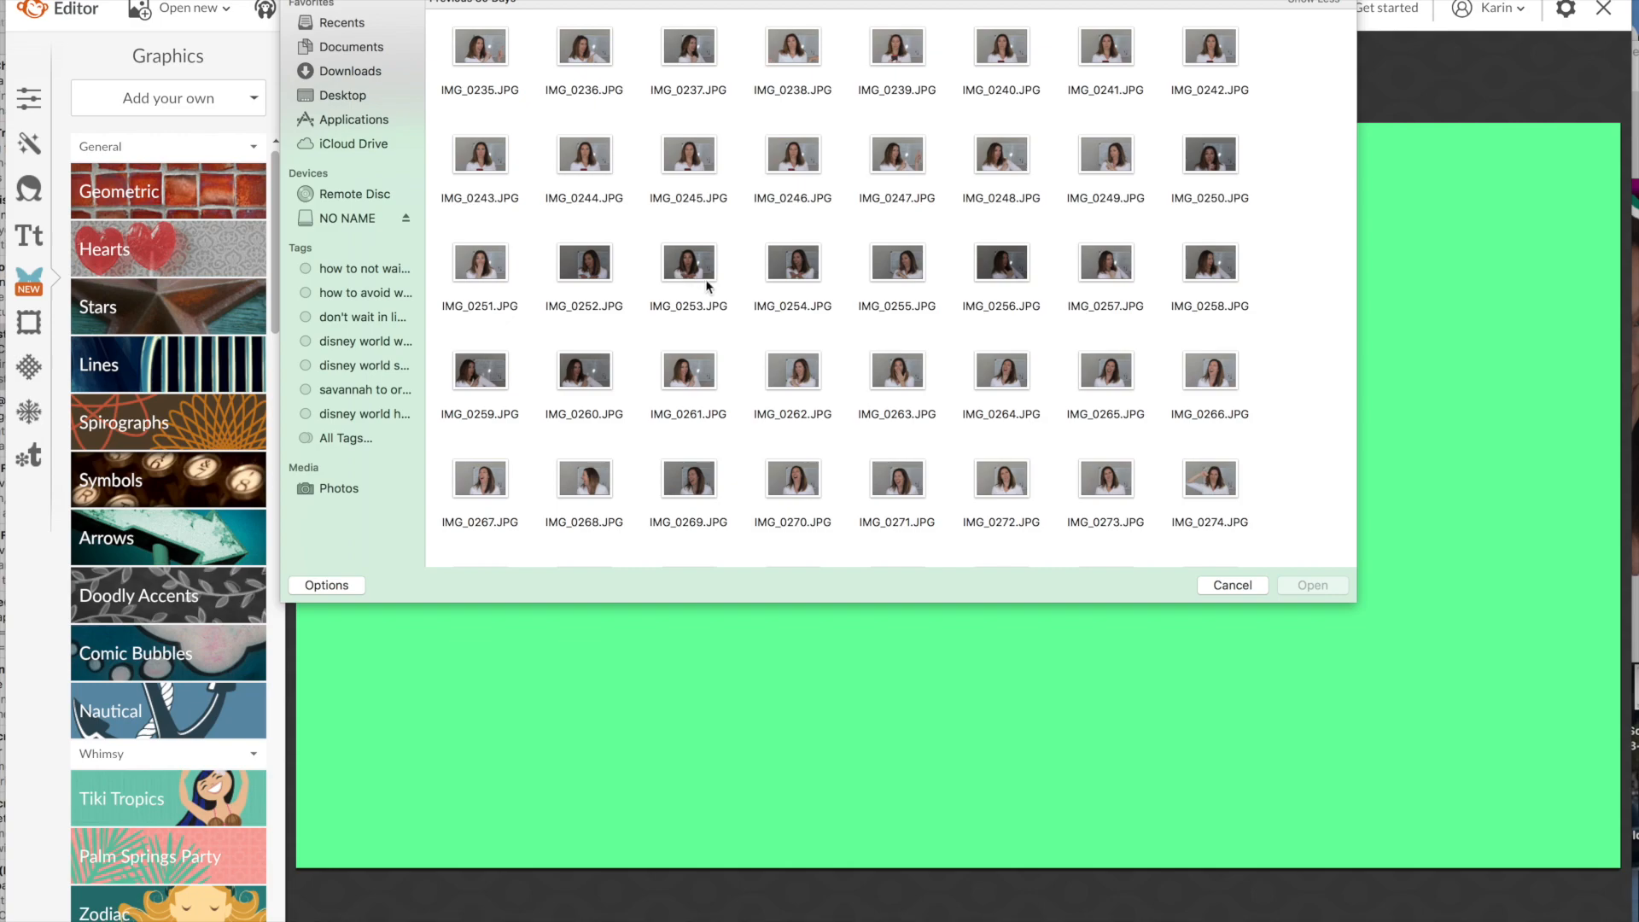
mouse_move(700, 285)
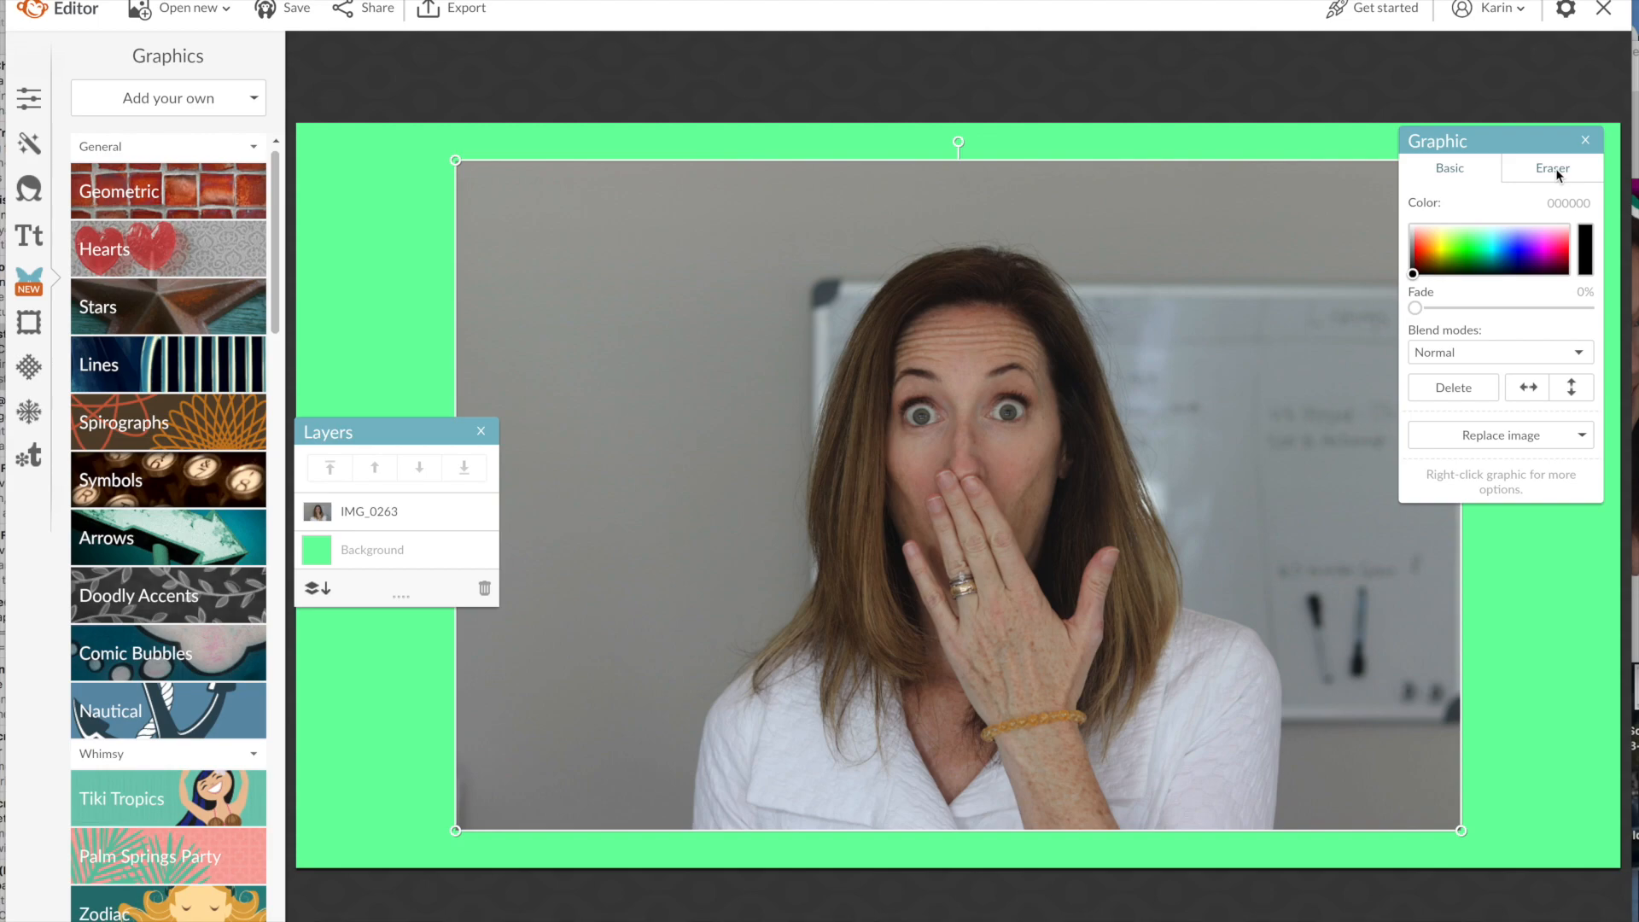
Step: Use the Graphic panel's Eraser tab to brush away the grey backdrop around the woman
click(1552, 169)
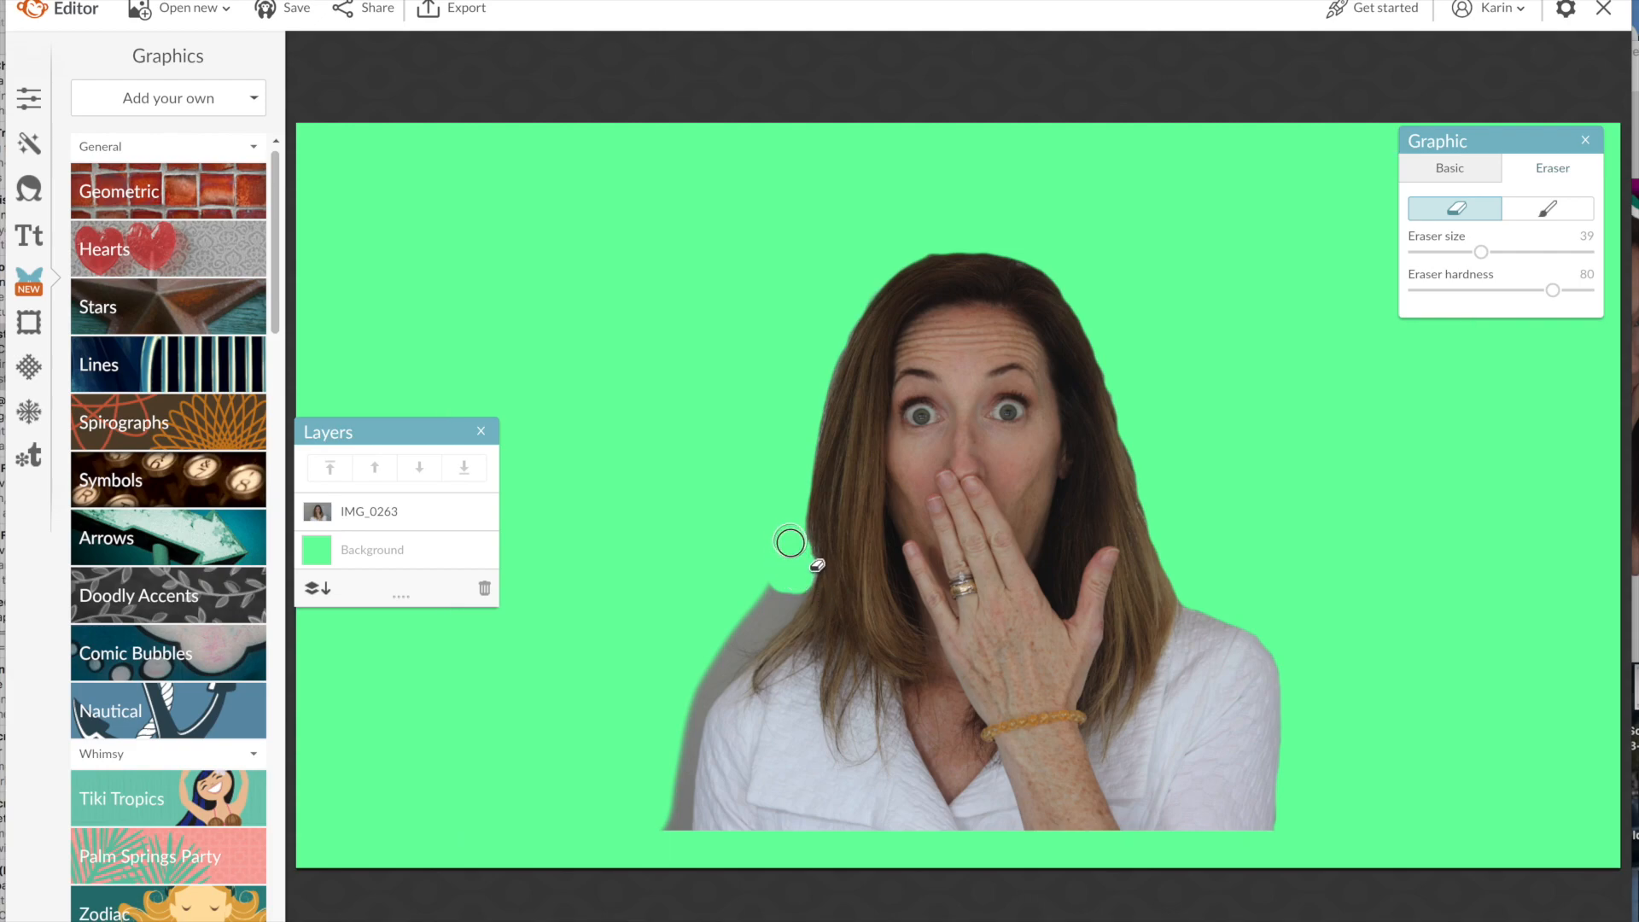
mouse_move(792, 583)
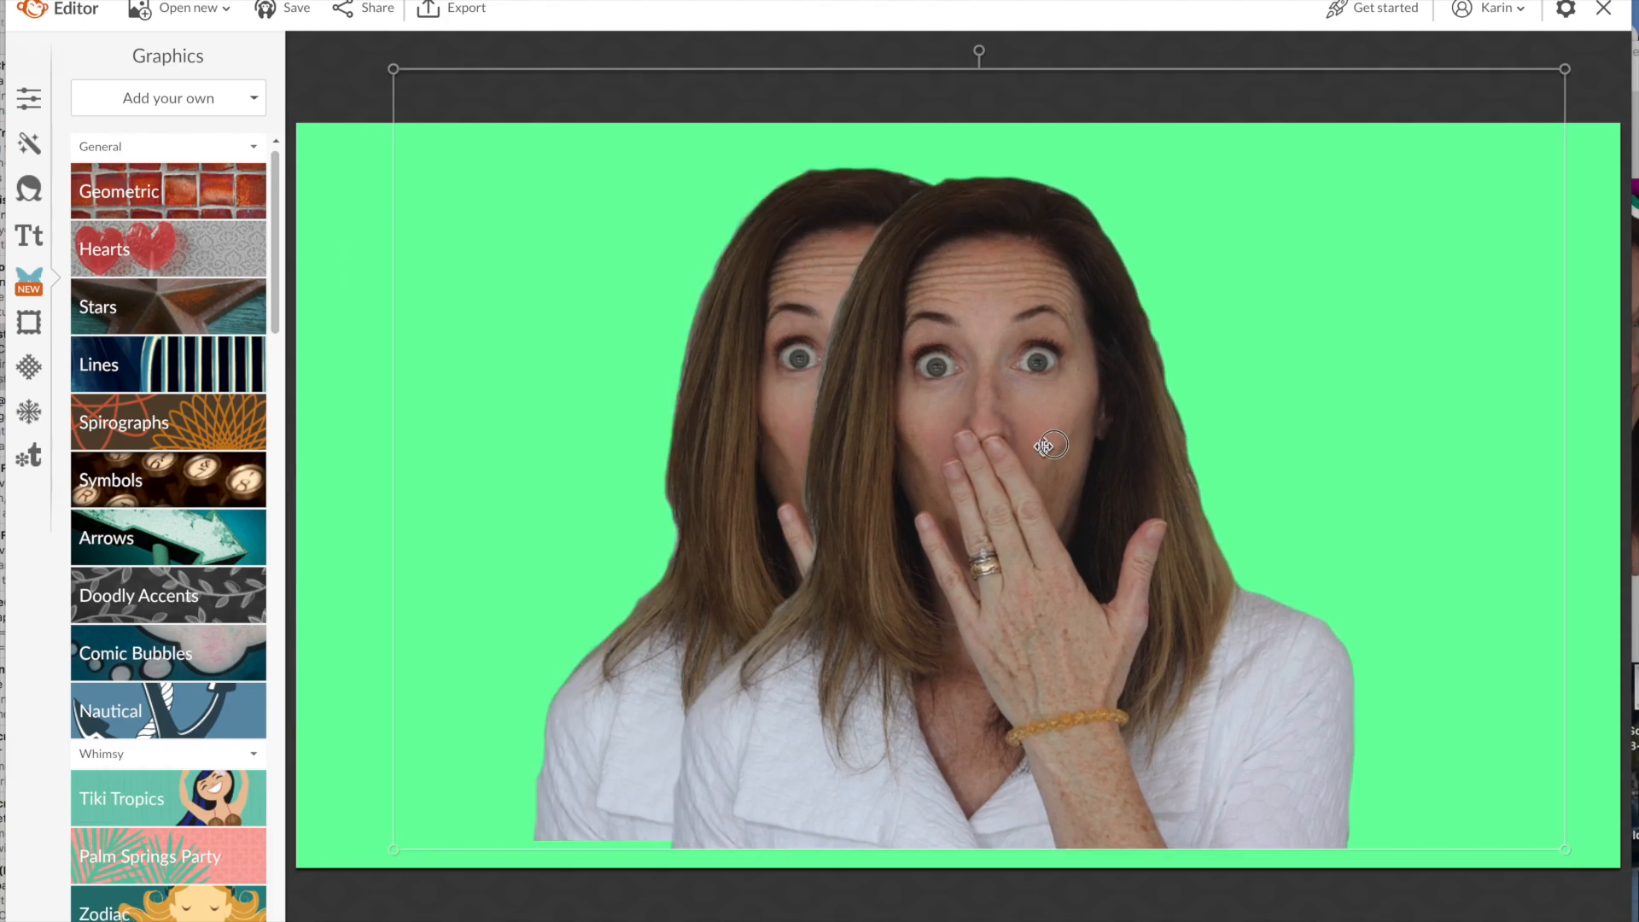
Step: Select the front copy of the cut-out woman photo
click(1051, 444)
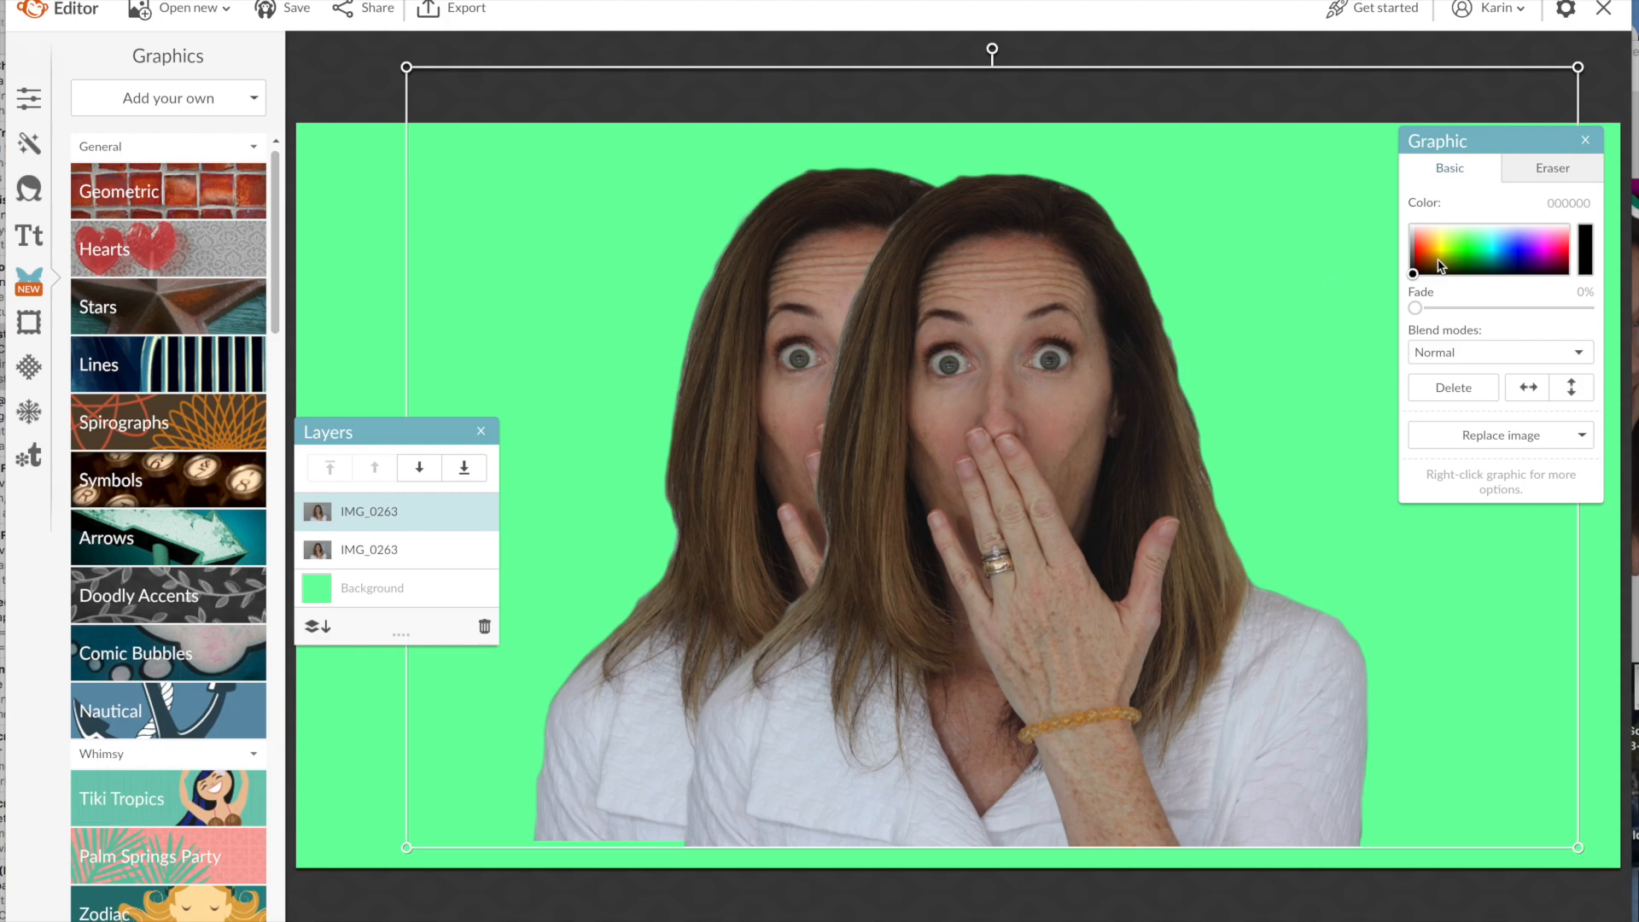
mouse_move(1417, 277)
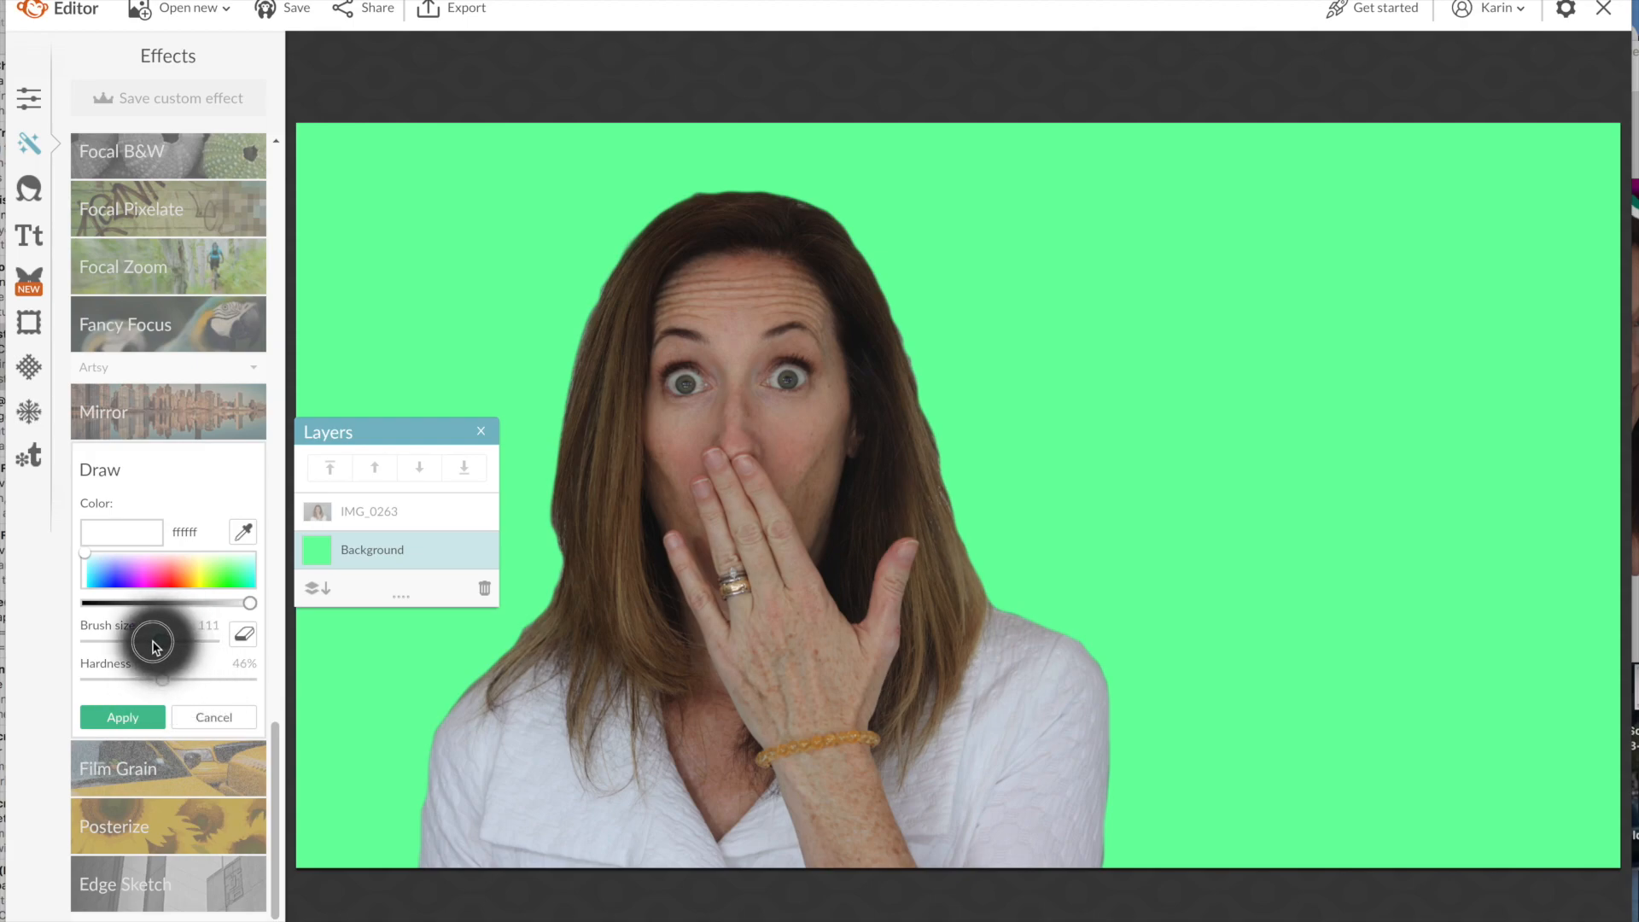
mouse_move(635, 275)
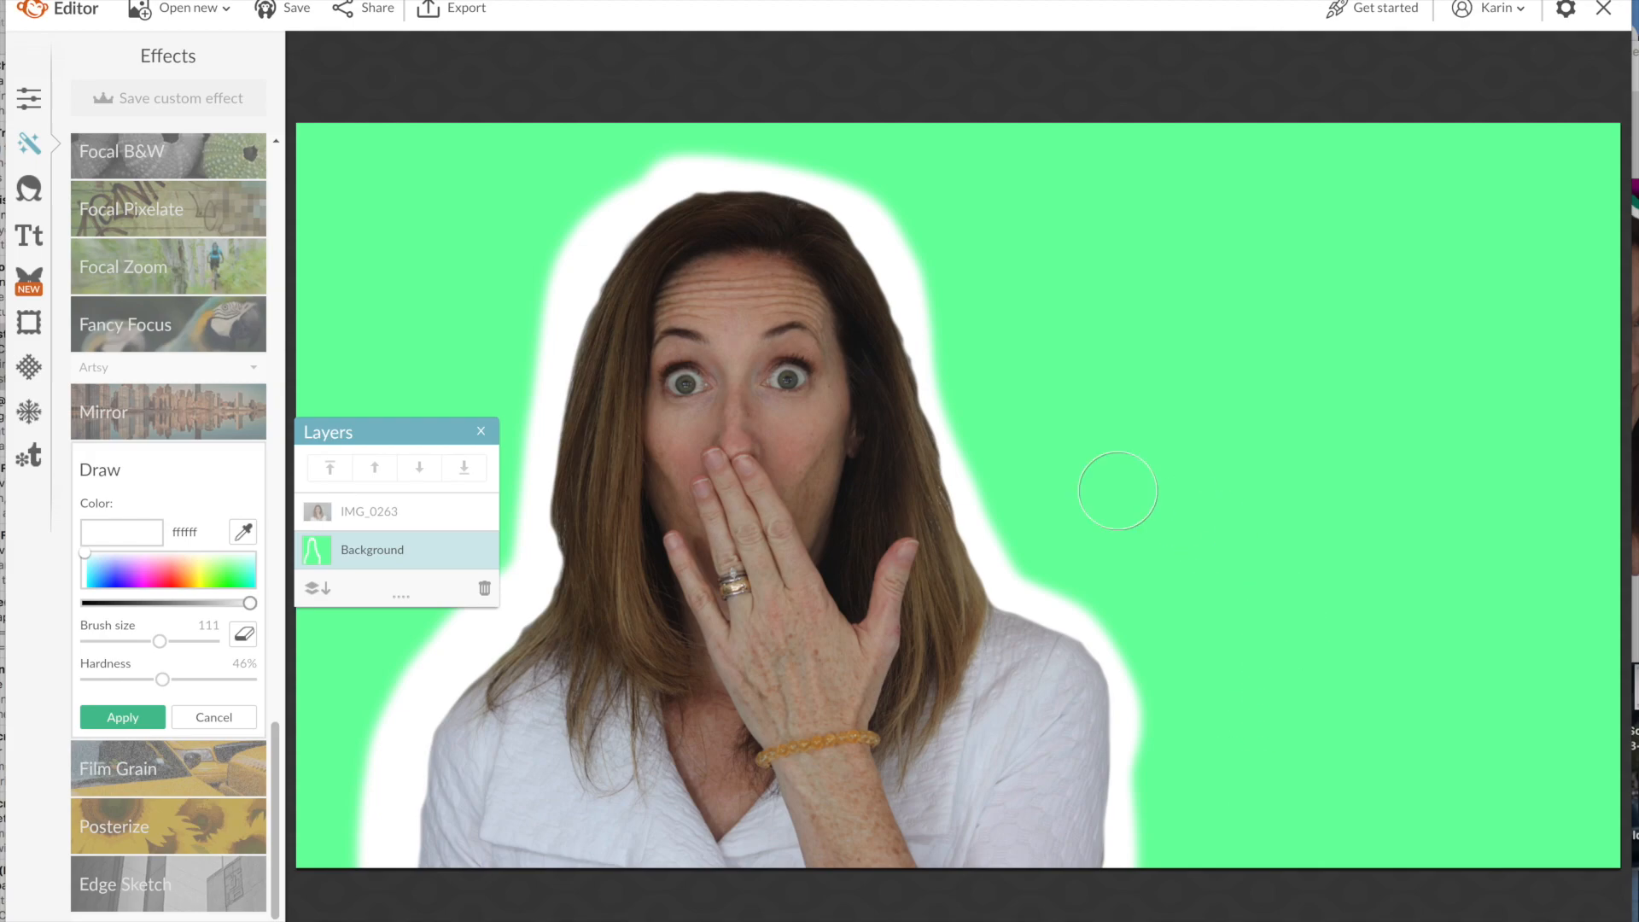
Step: Apply the white Draw outline painted around the woman
click(213, 717)
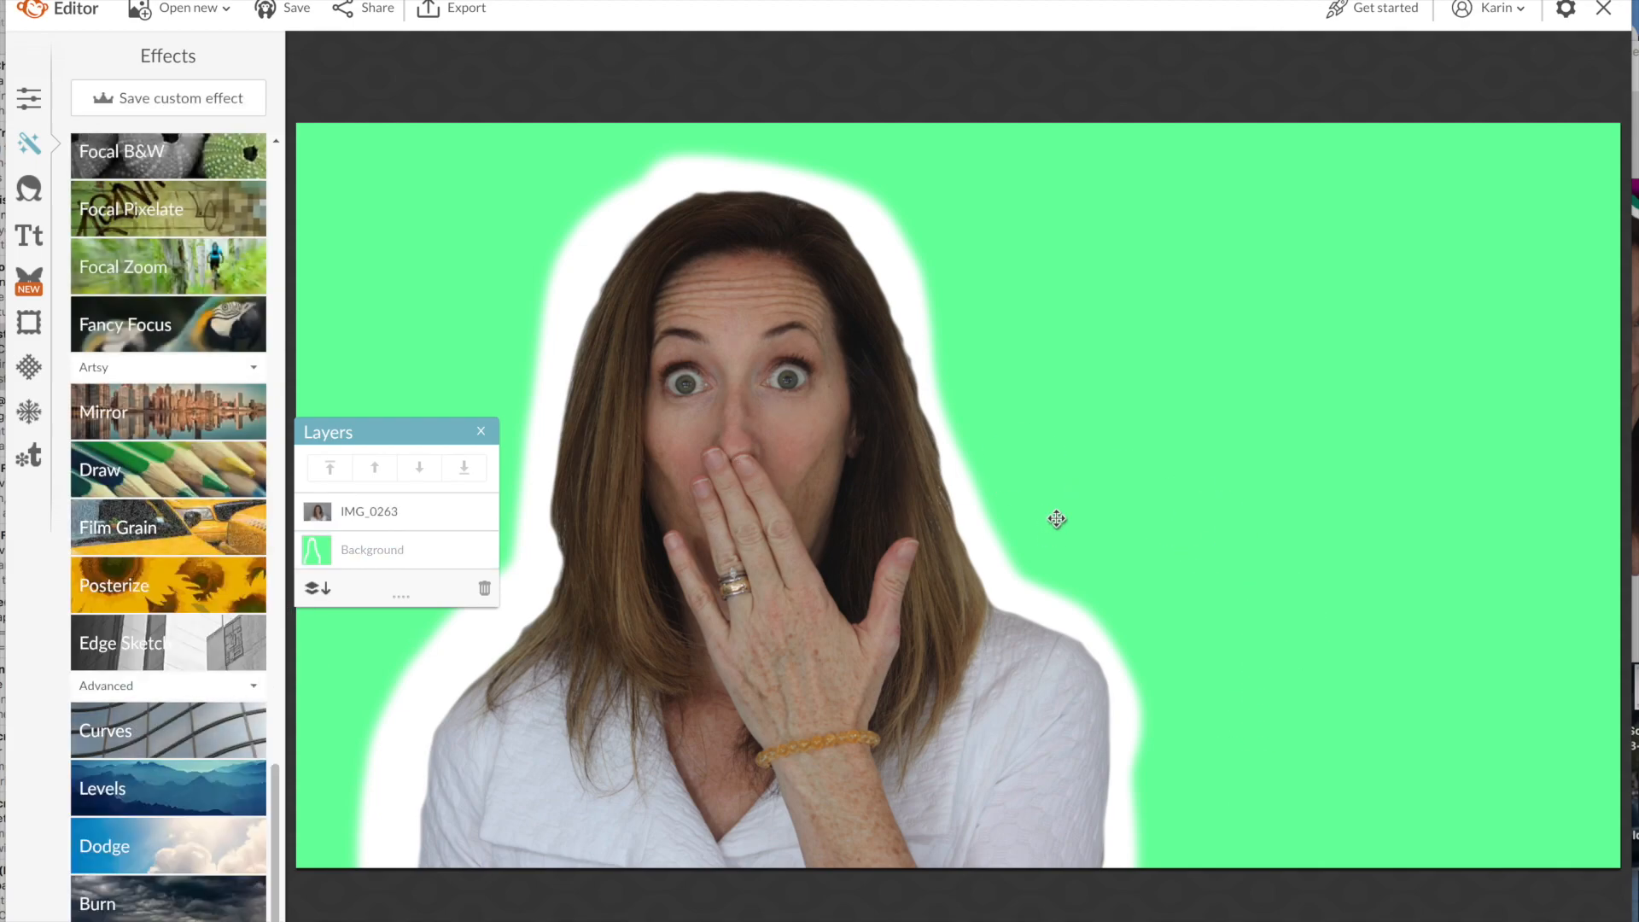
click(28, 234)
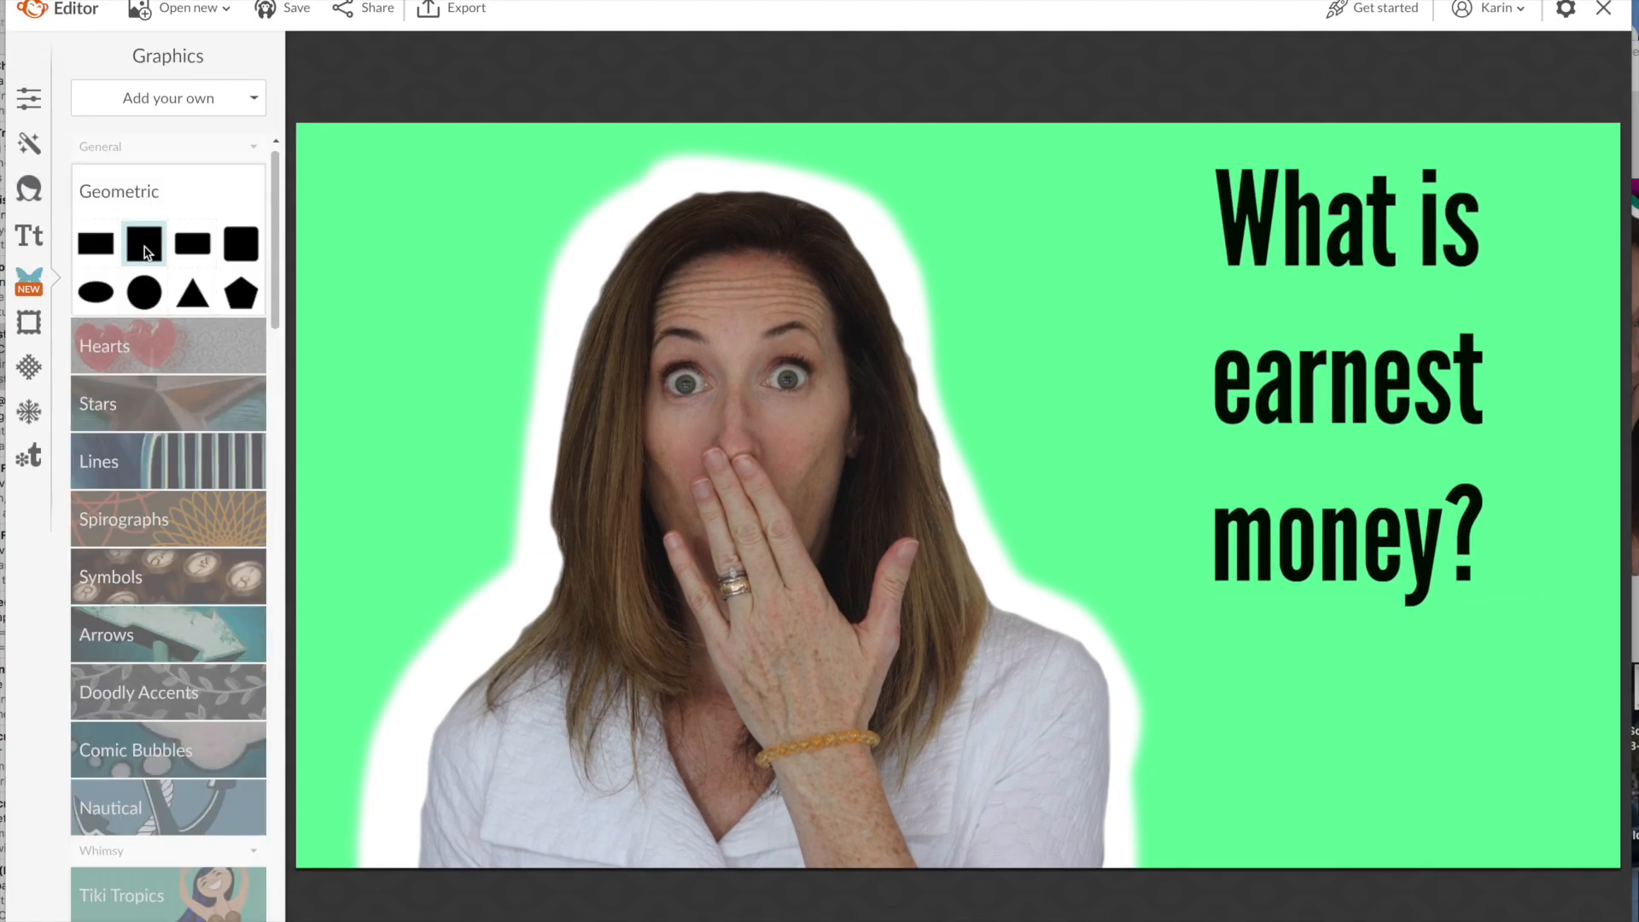
Step: Add a rectangle box behind the red headline text, then export the thumbnail
click(146, 242)
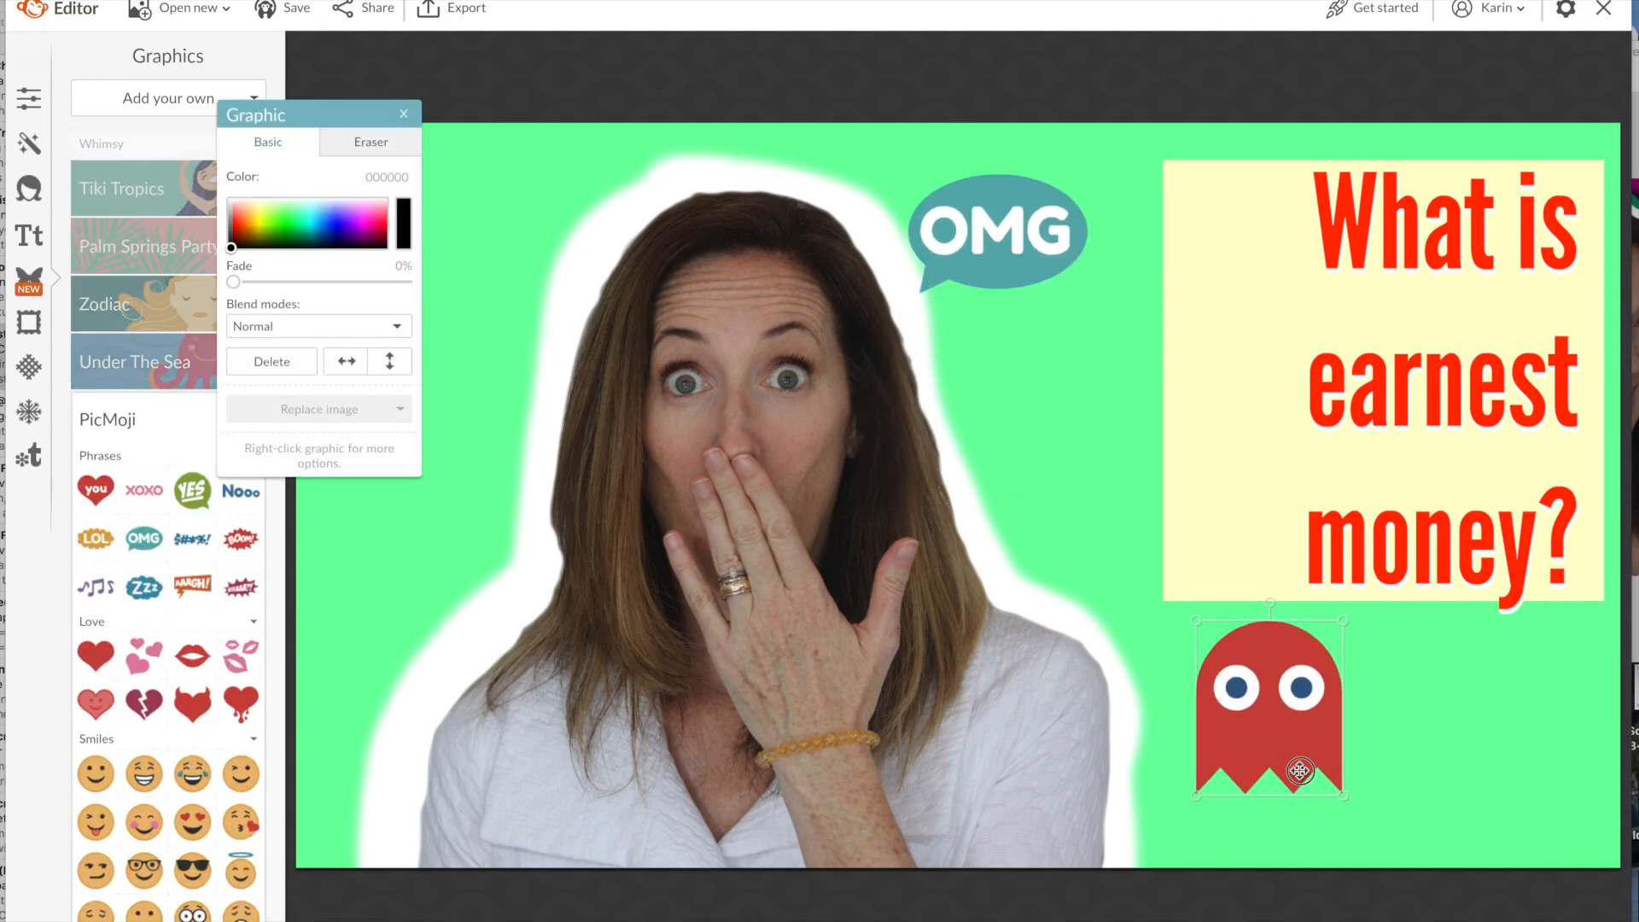
click(467, 9)
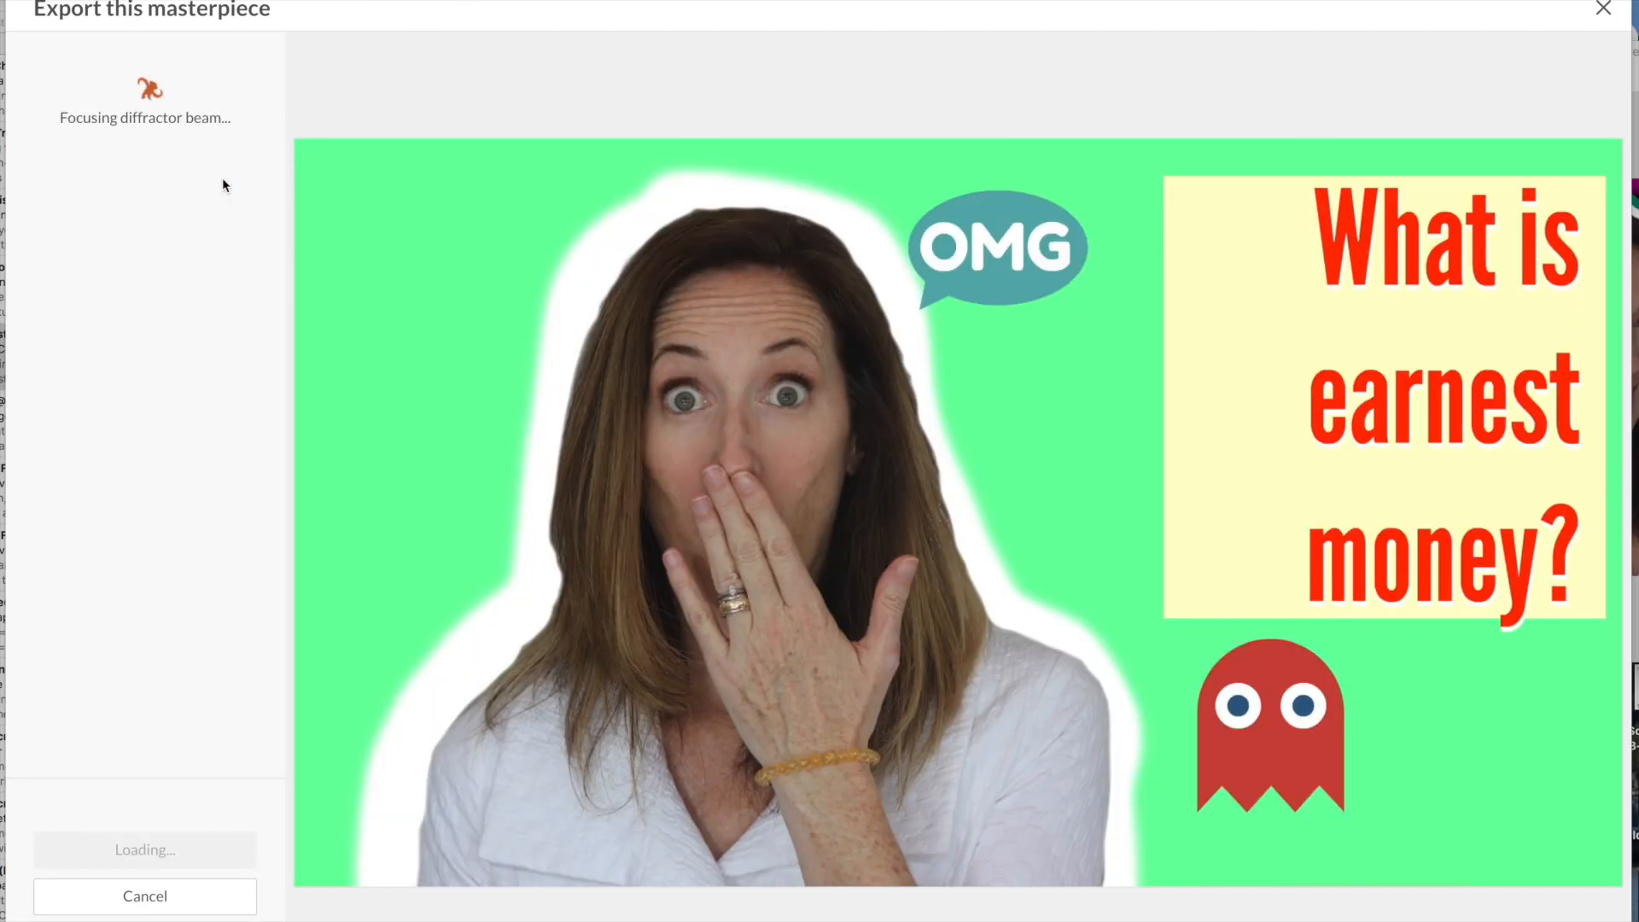